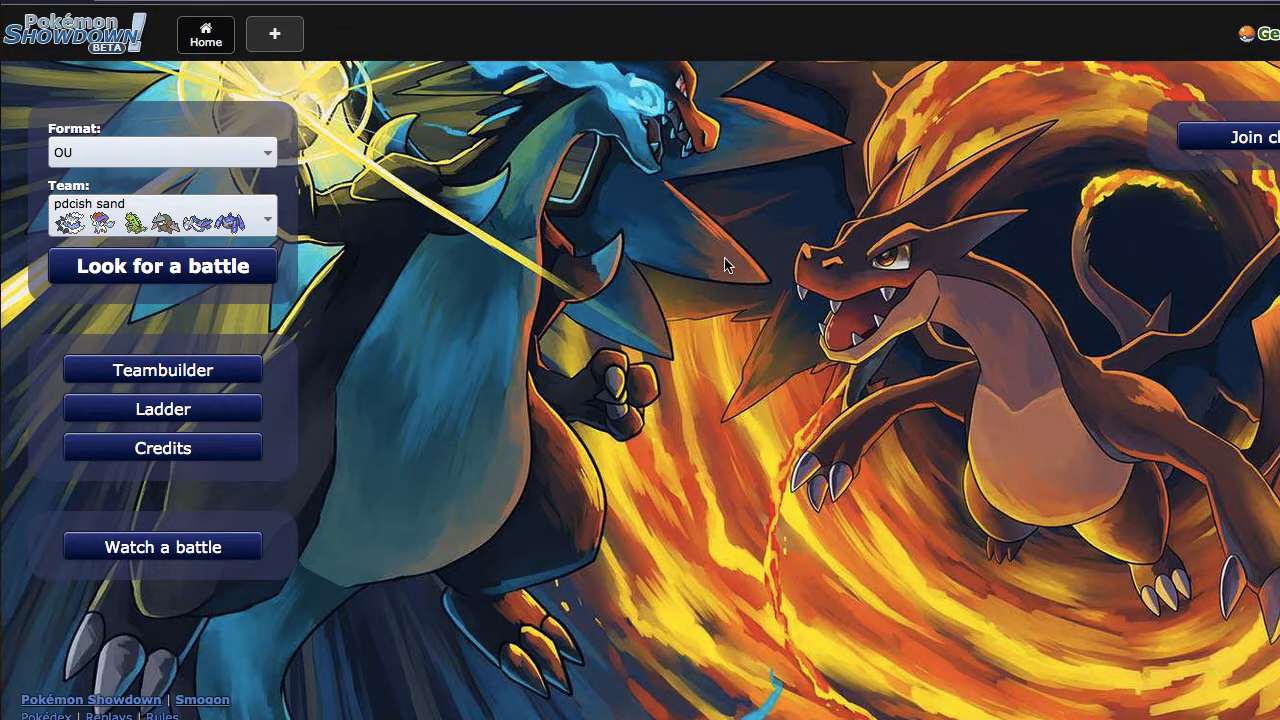
pyautogui.moveTo(822, 311)
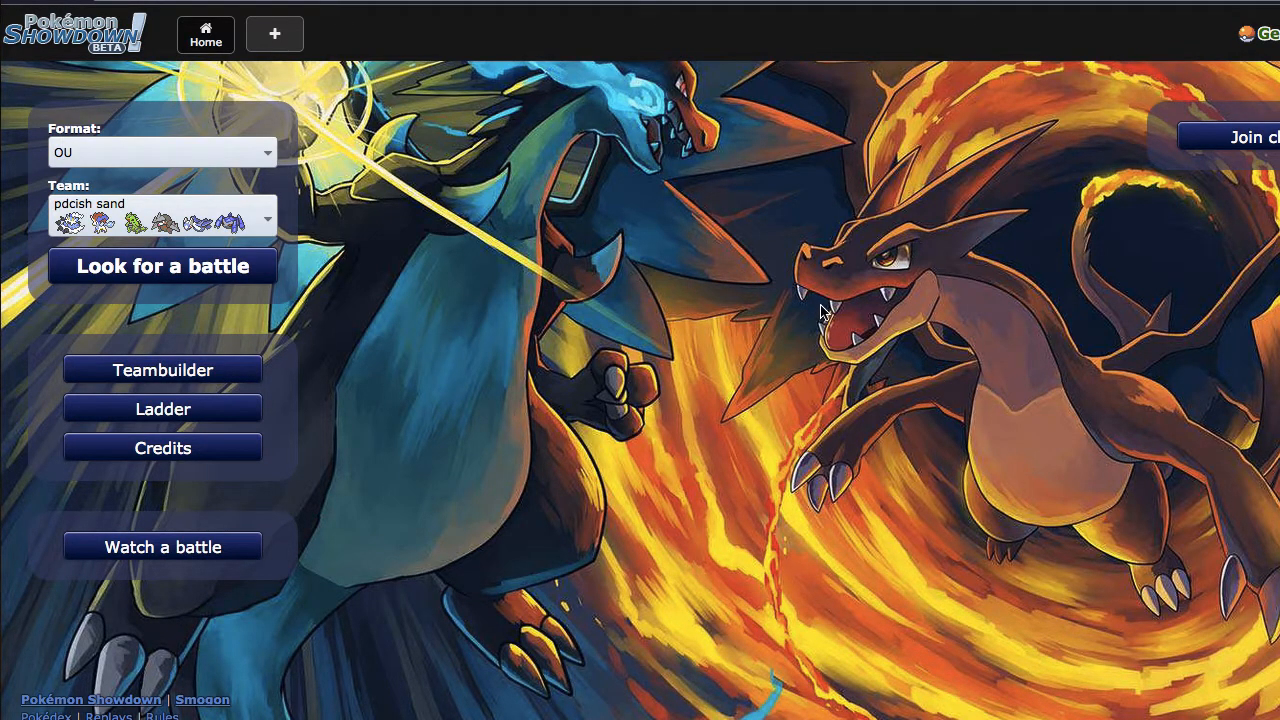
pyautogui.moveTo(782, 335)
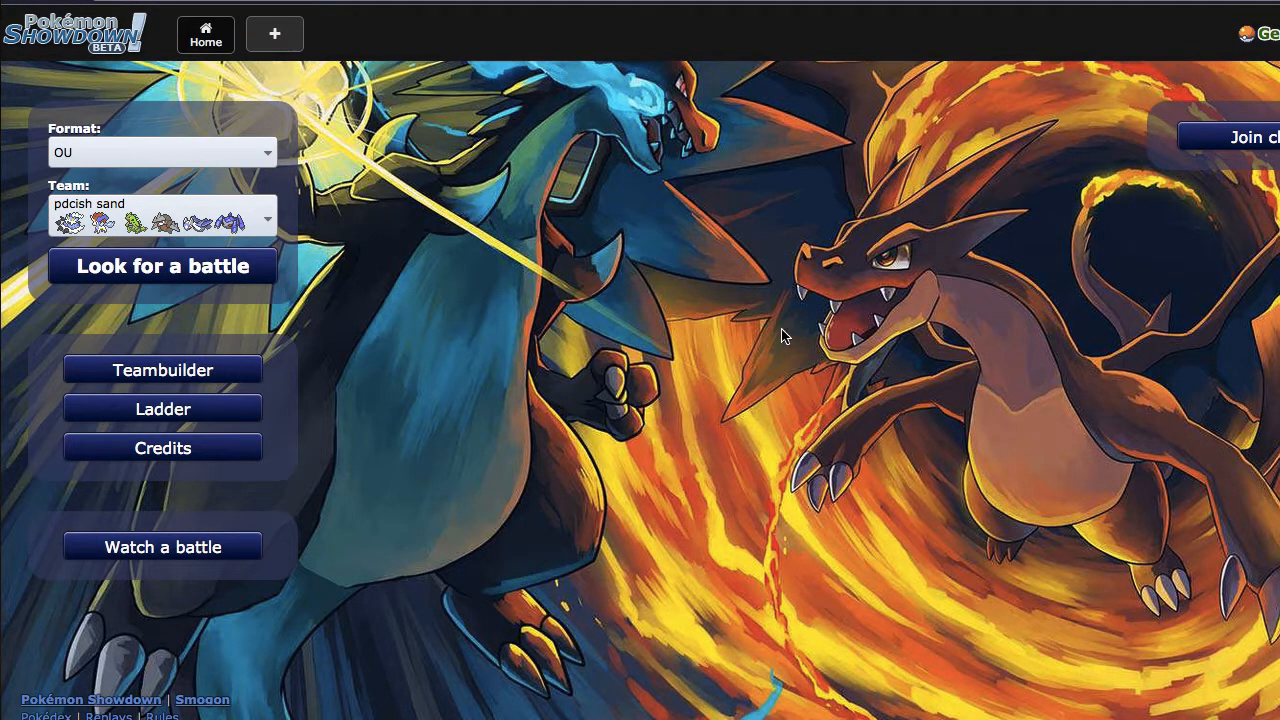
# - Search for a rated OU battle with the sand team
pyautogui.click(162, 266)
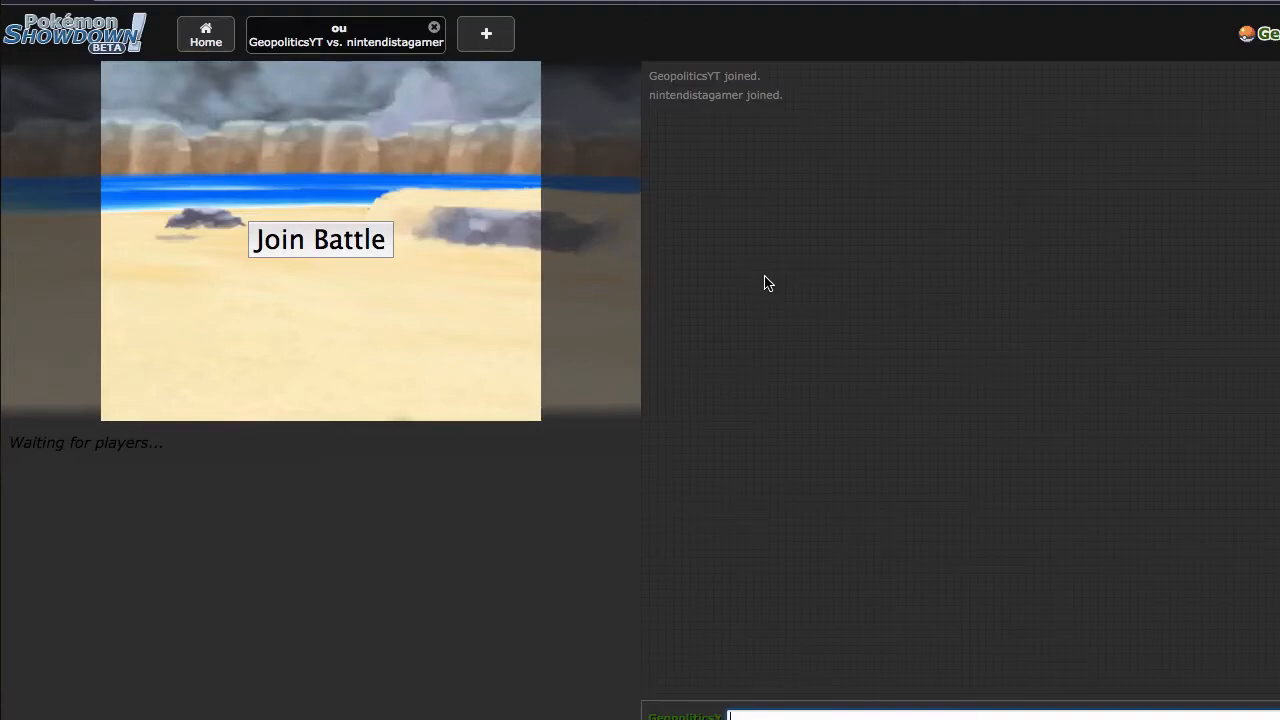
# - Join the battle as a player and choose Keldeo as the lead
pyautogui.click(320, 239)
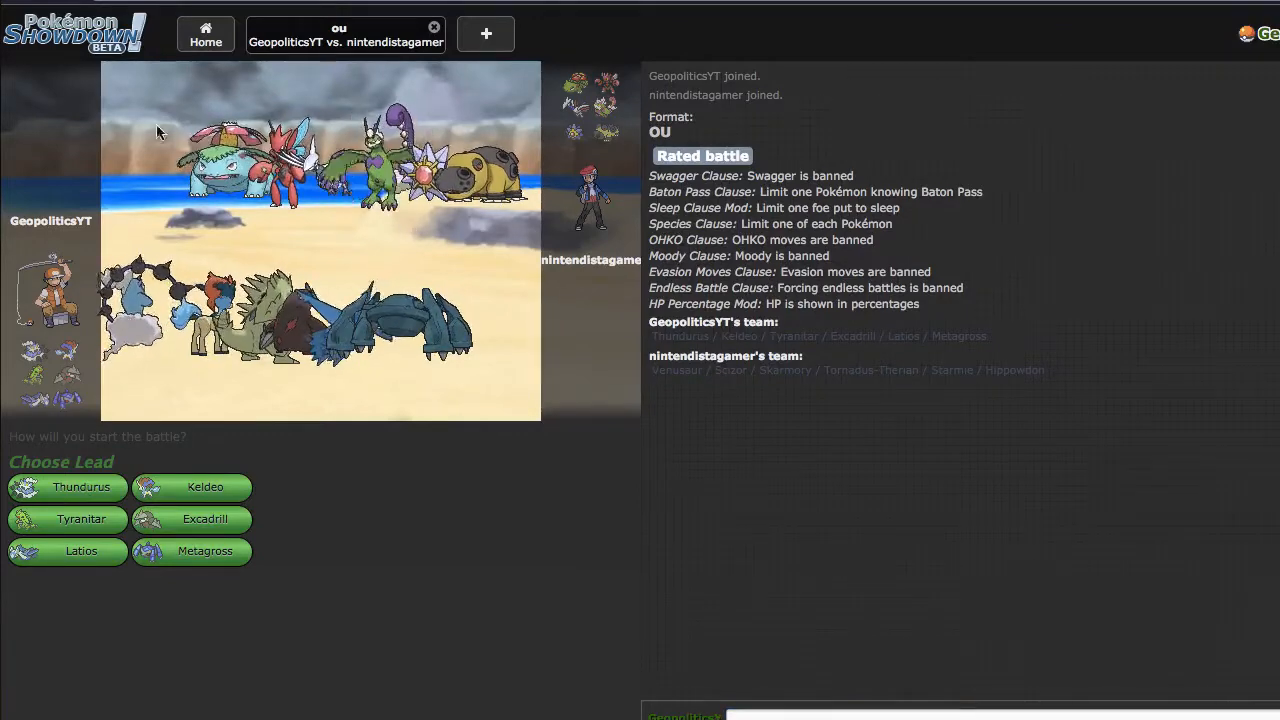
pyautogui.moveTo(67, 486)
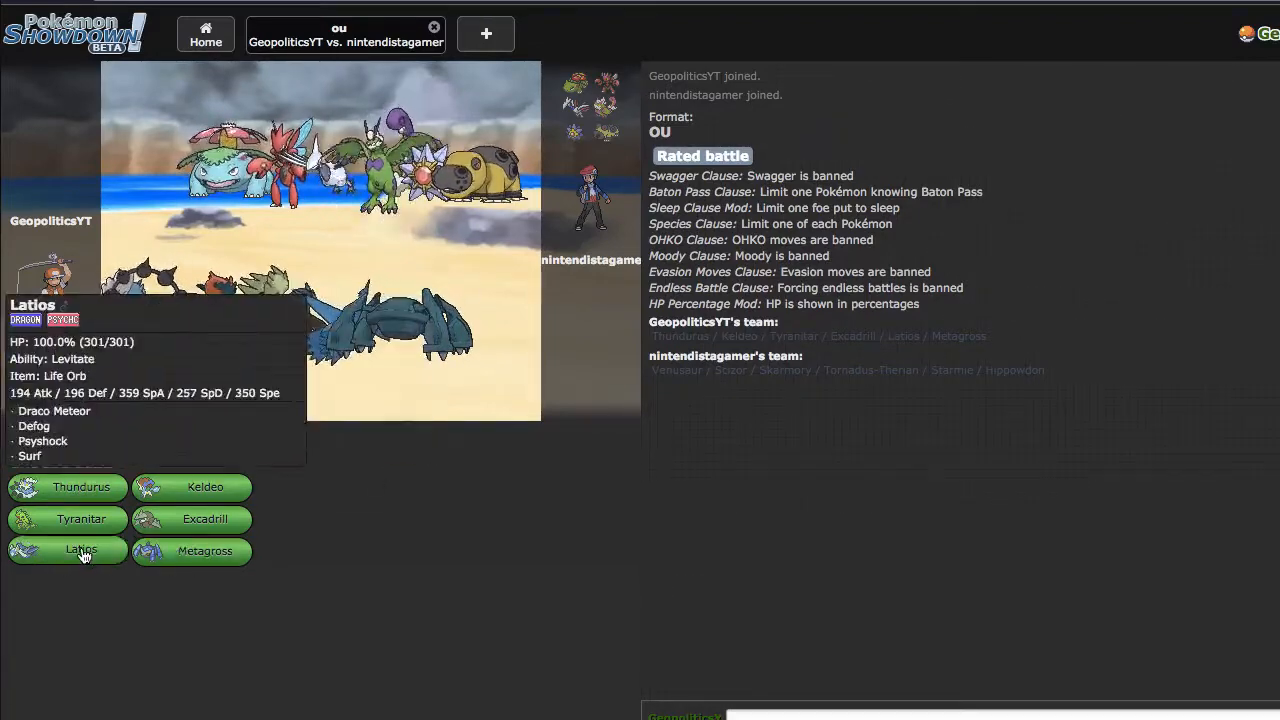
pyautogui.moveTo(192, 485)
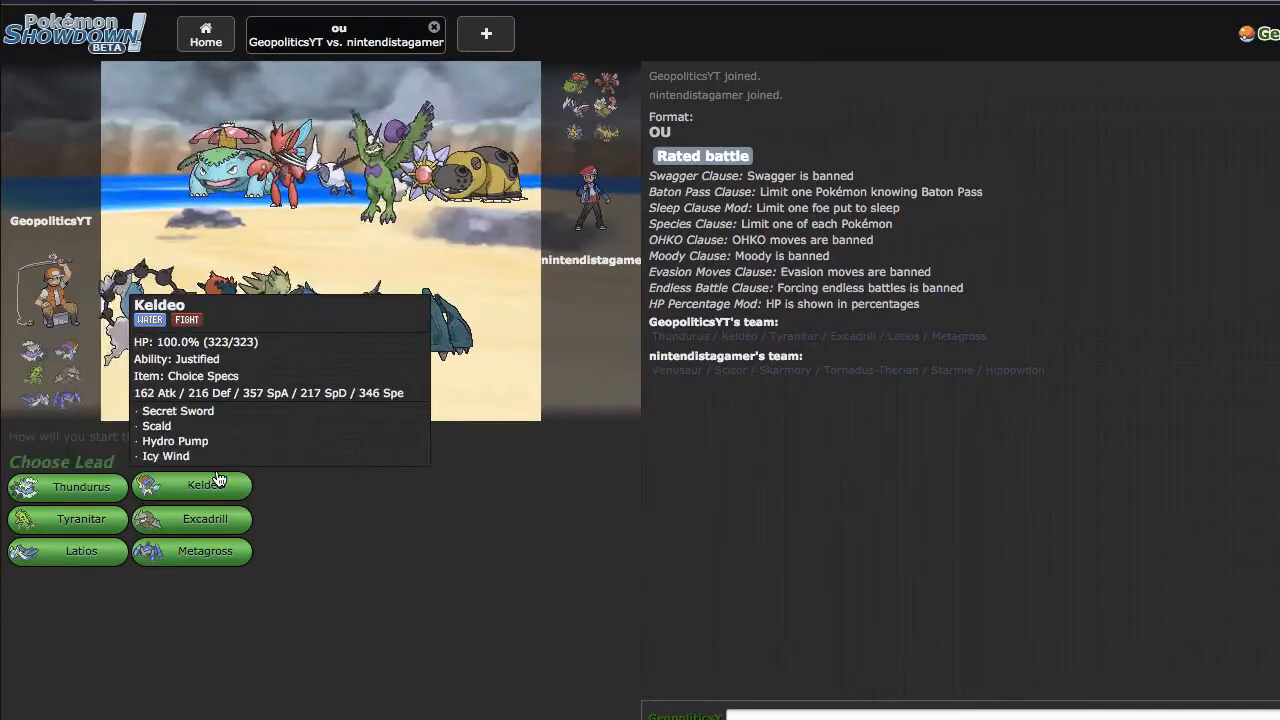
pyautogui.click(192, 485)
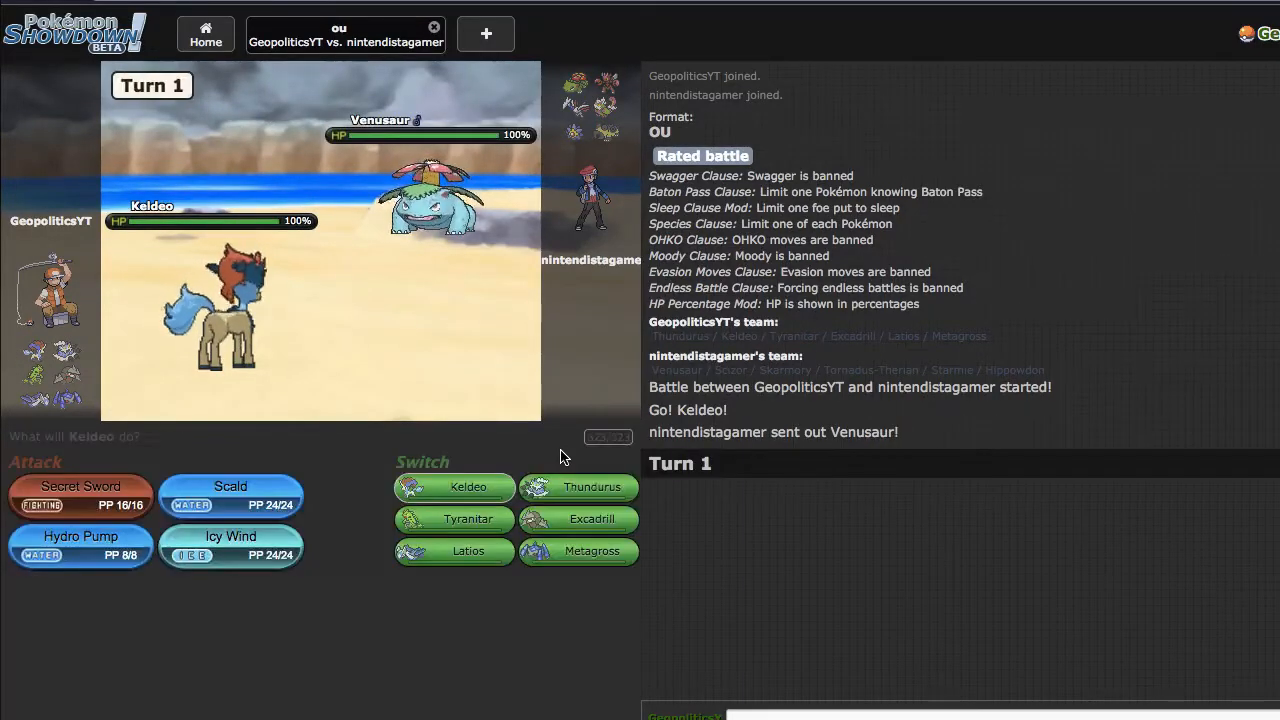
pyautogui.moveTo(468, 518)
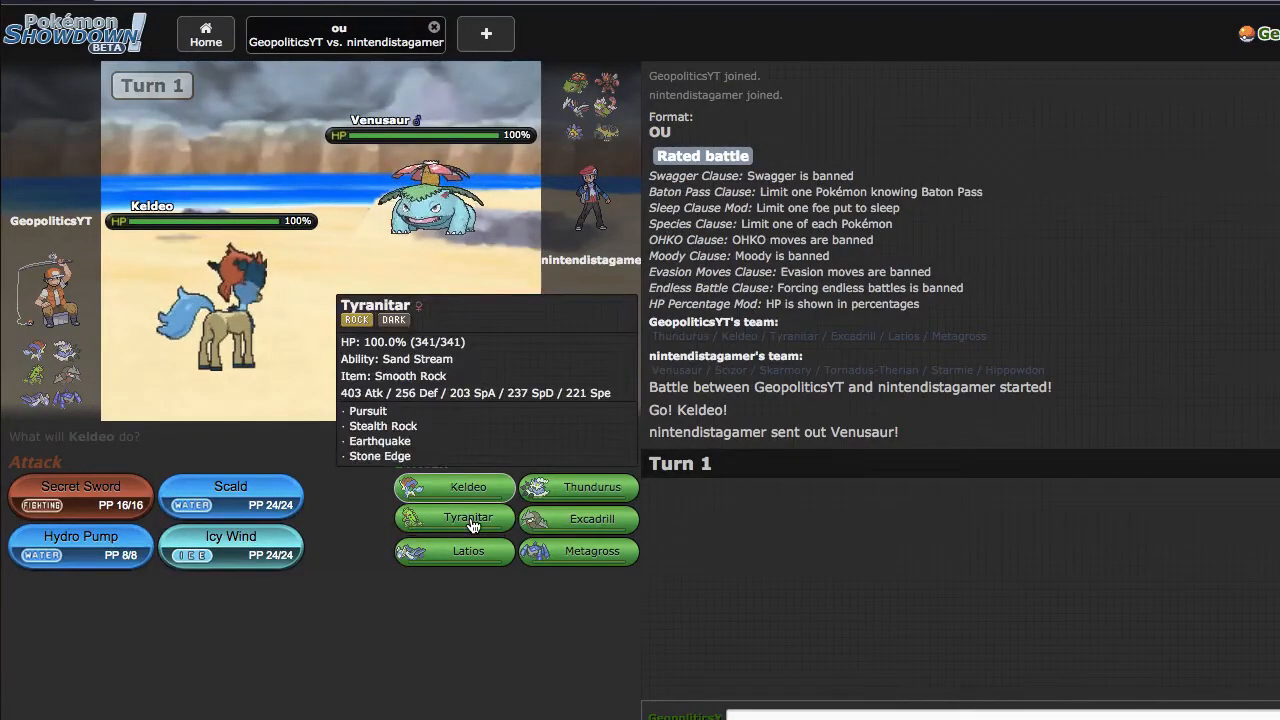
pyautogui.moveTo(433, 238)
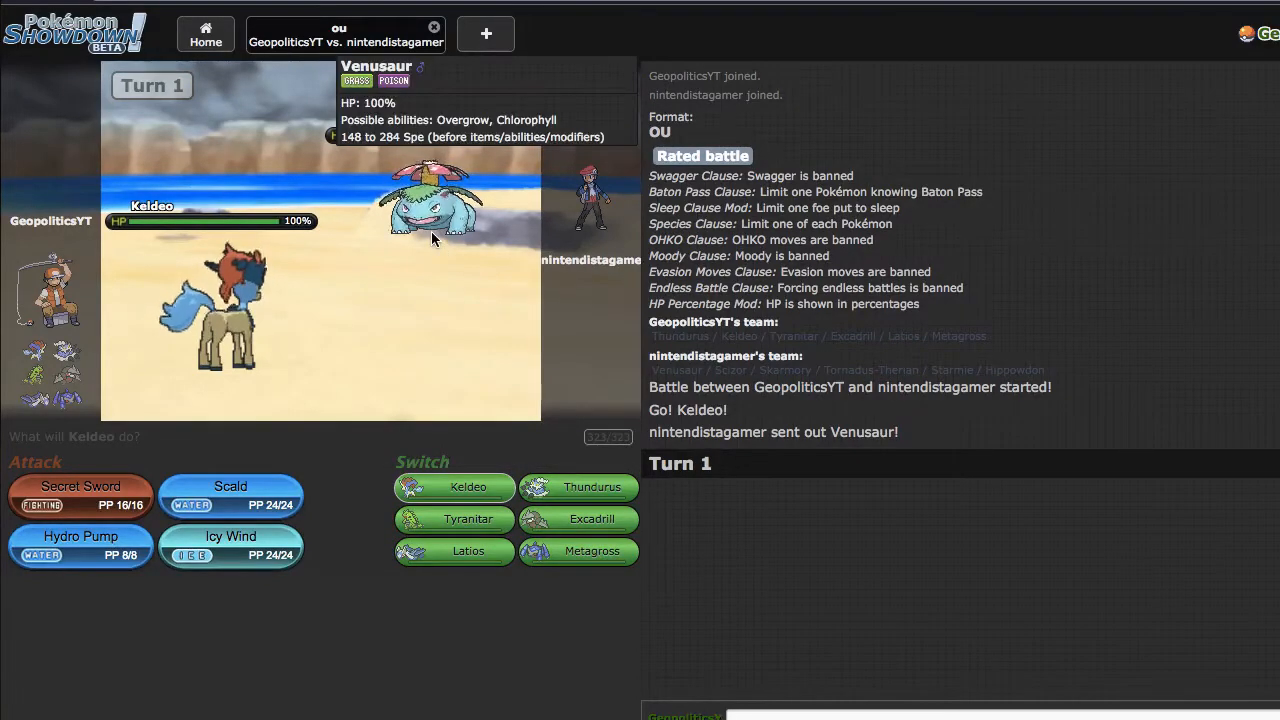
pyautogui.moveTo(454, 550)
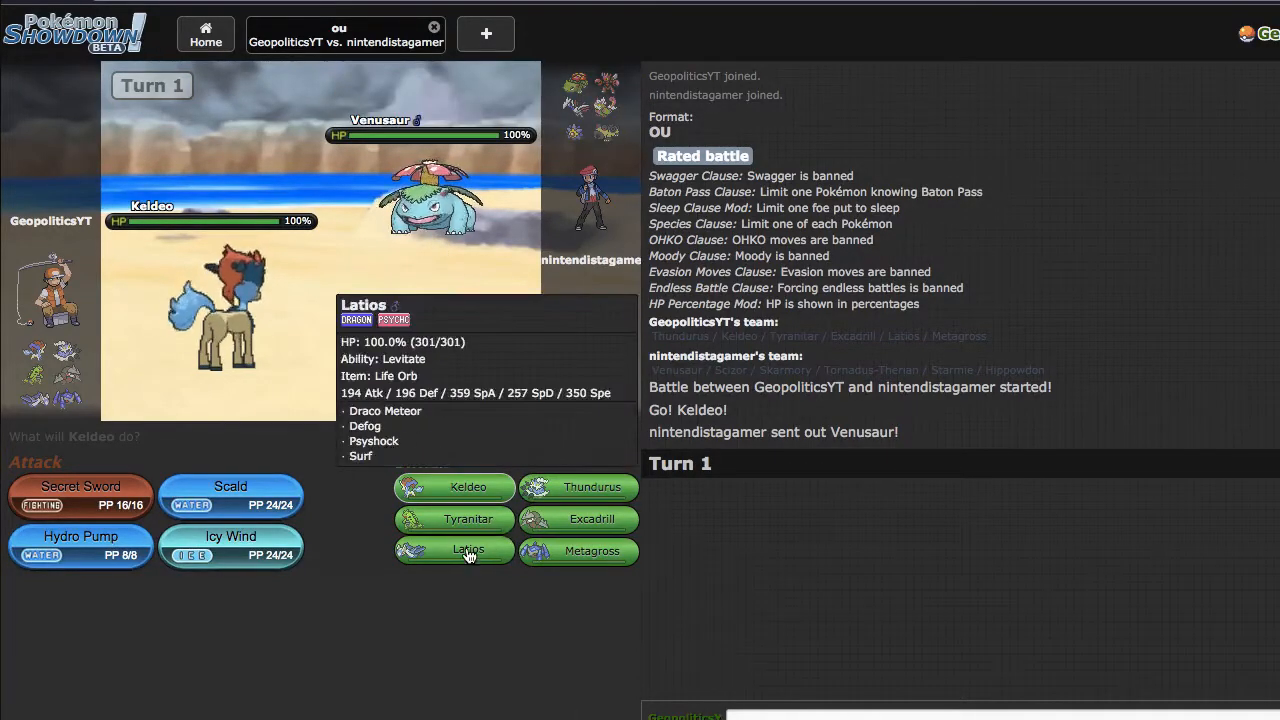
# - Switch Keldeo out for Latios on Turn 1
pyautogui.click(468, 550)
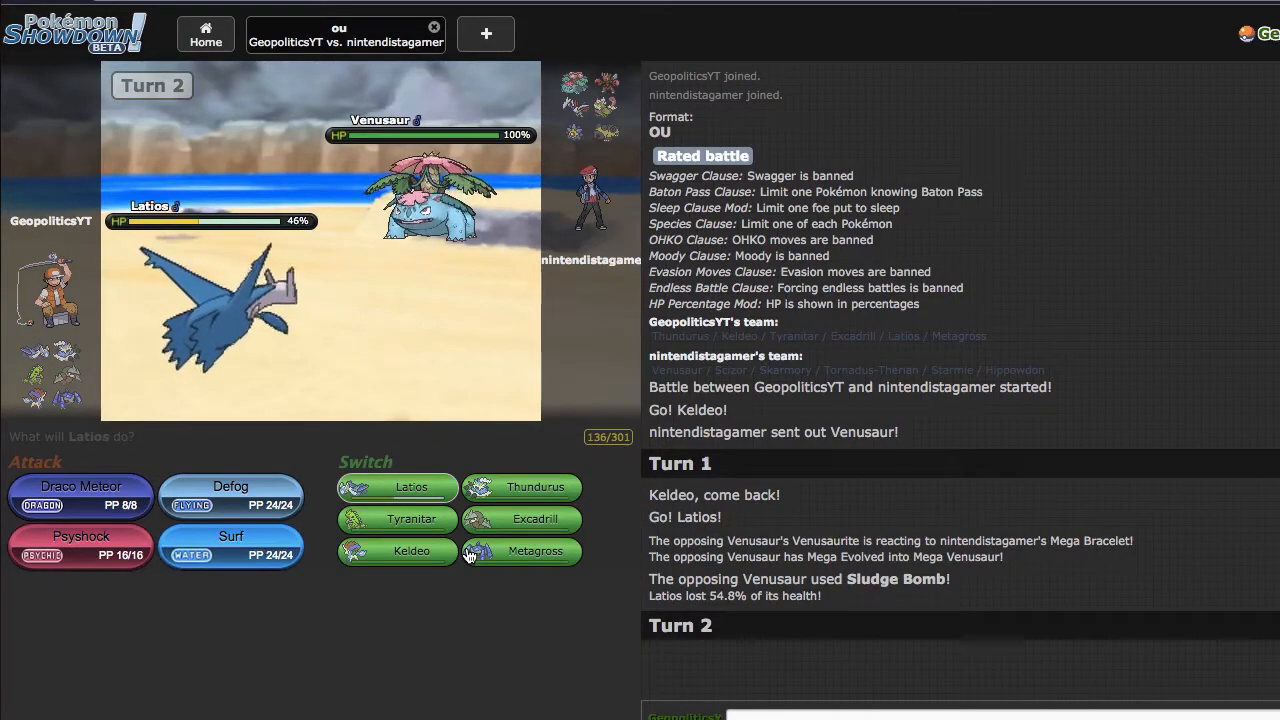
pyautogui.moveTo(81, 547)
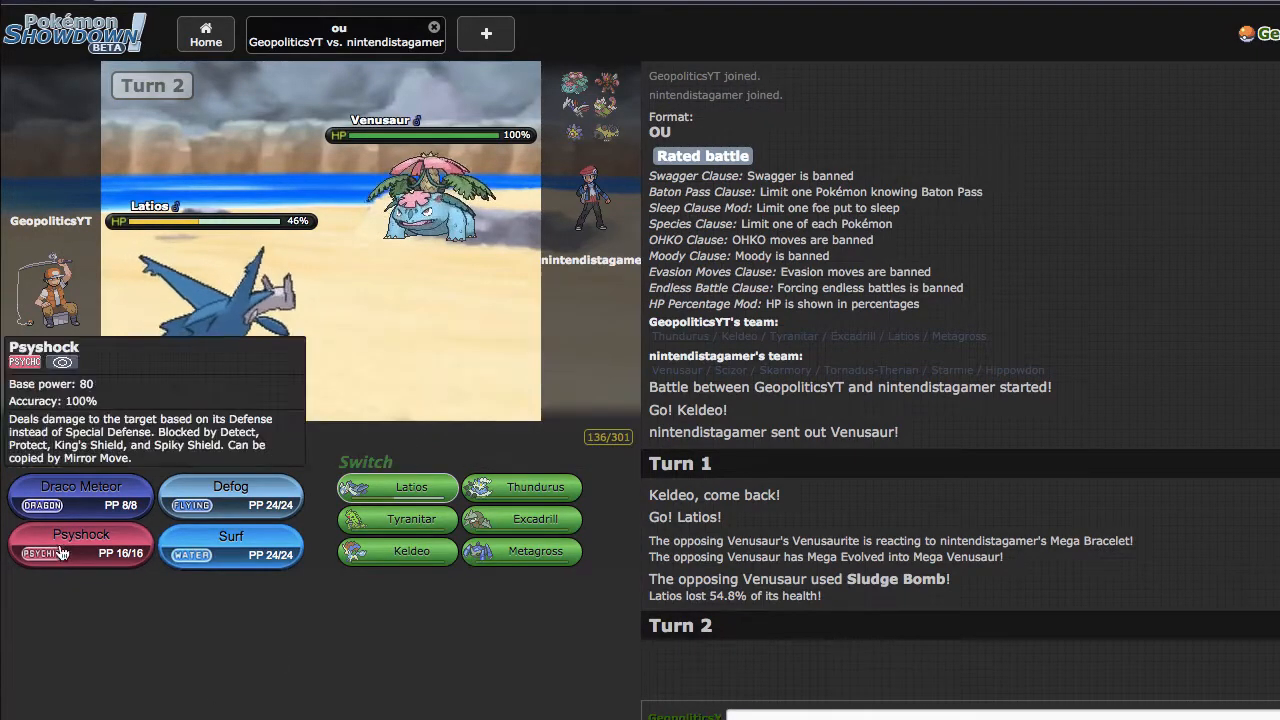
# - Have Latios use Psyshock on Turn 2
pyautogui.click(80, 543)
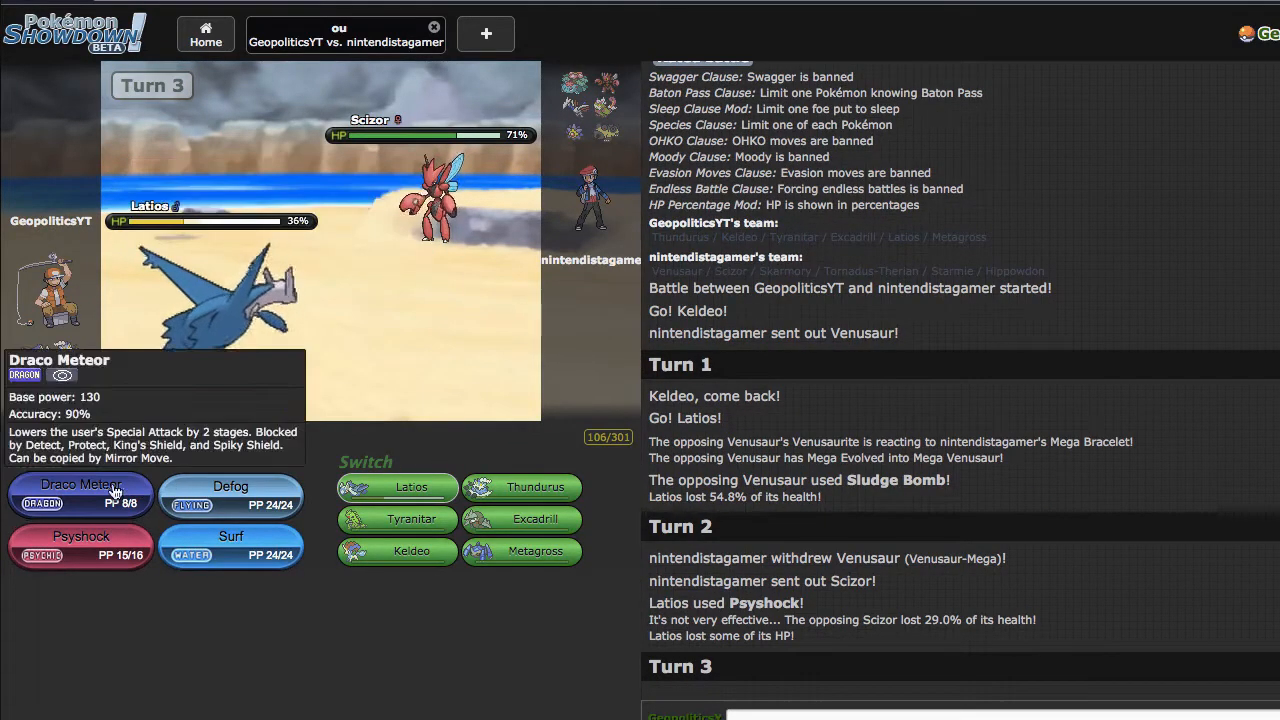
# - Use Draco Meteor with Latios, then send in Metagross after Latios faints
pyautogui.click(80, 493)
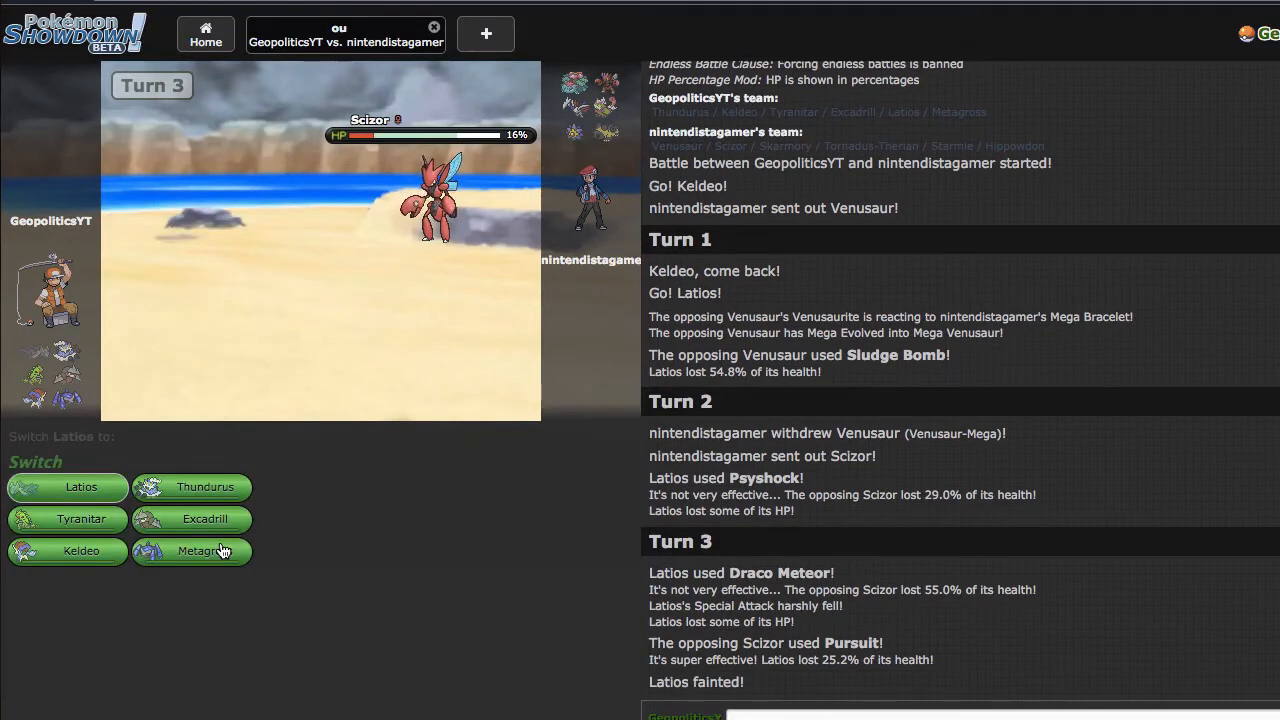
pyautogui.moveTo(205, 549)
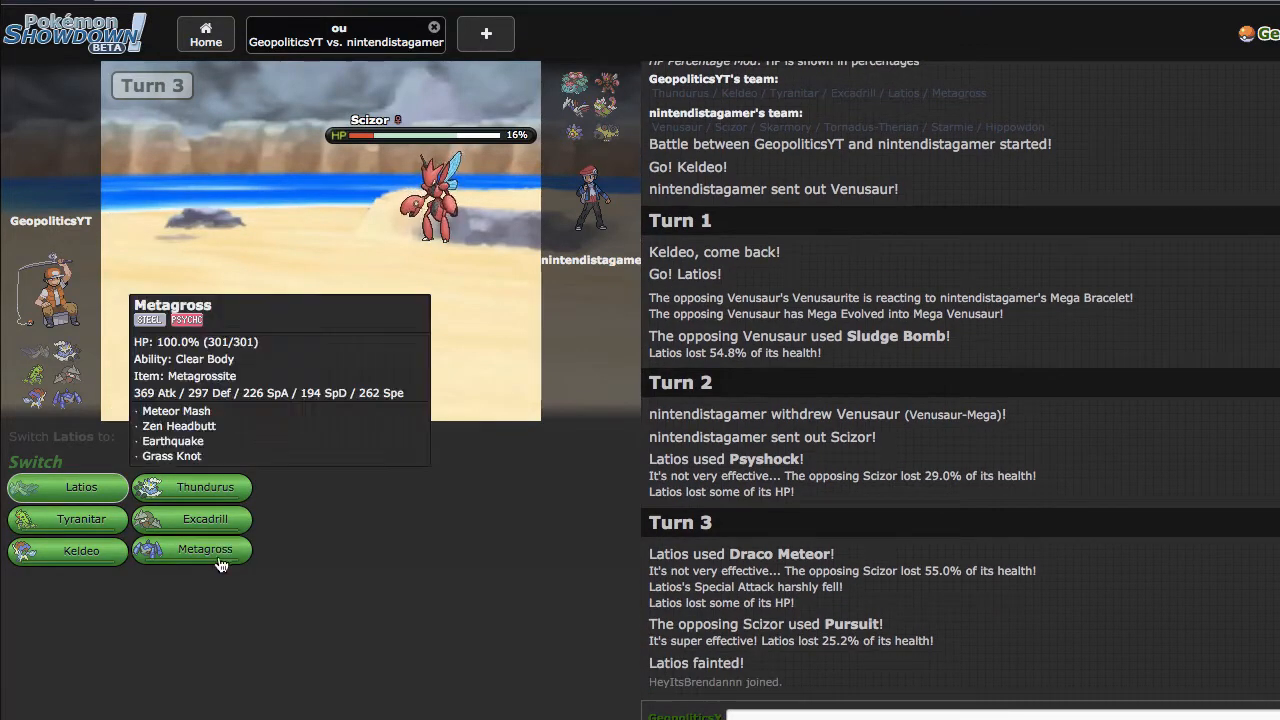
pyautogui.click(205, 549)
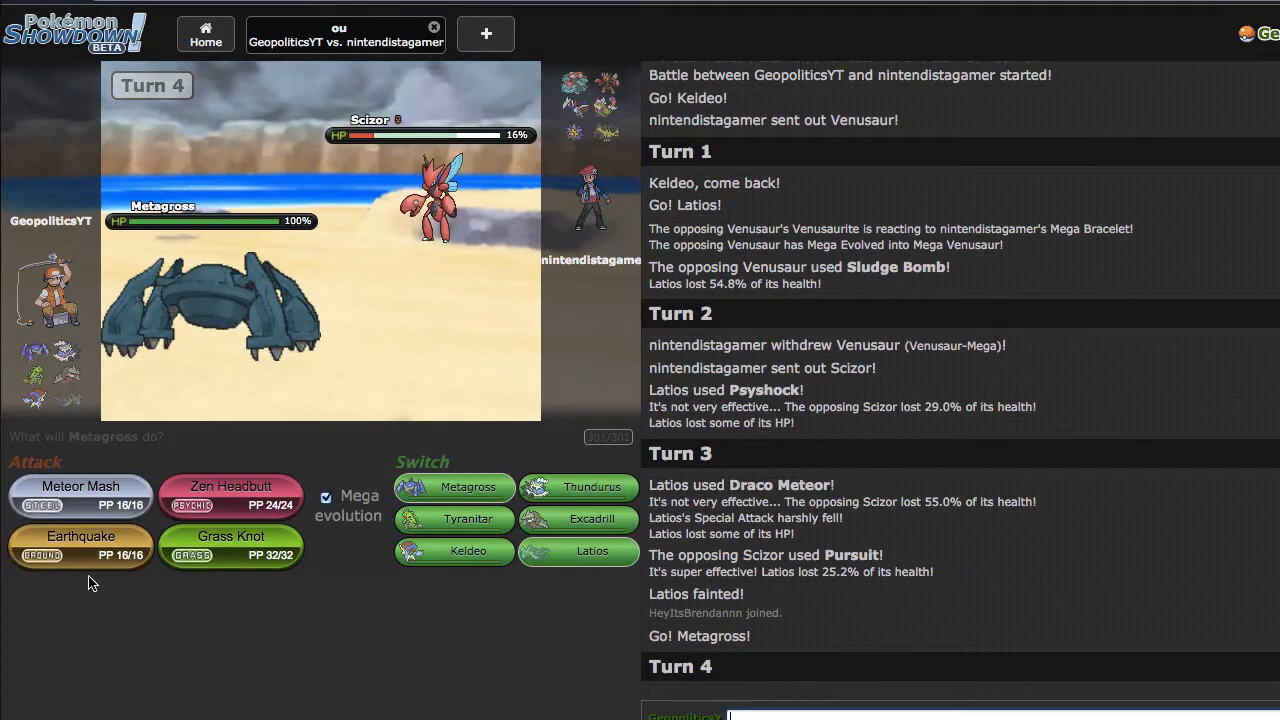
# - Mega Evolve Metagross and use Earthquake
pyautogui.click(80, 545)
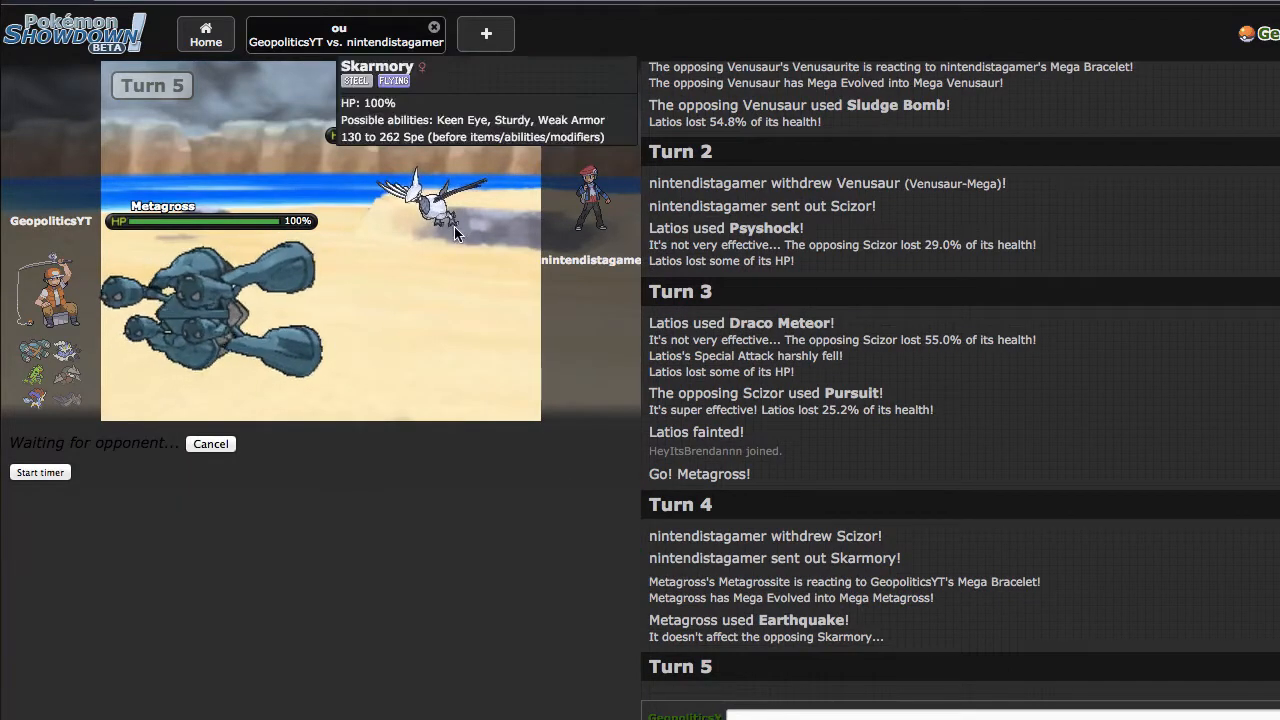
pyautogui.moveTo(583, 281)
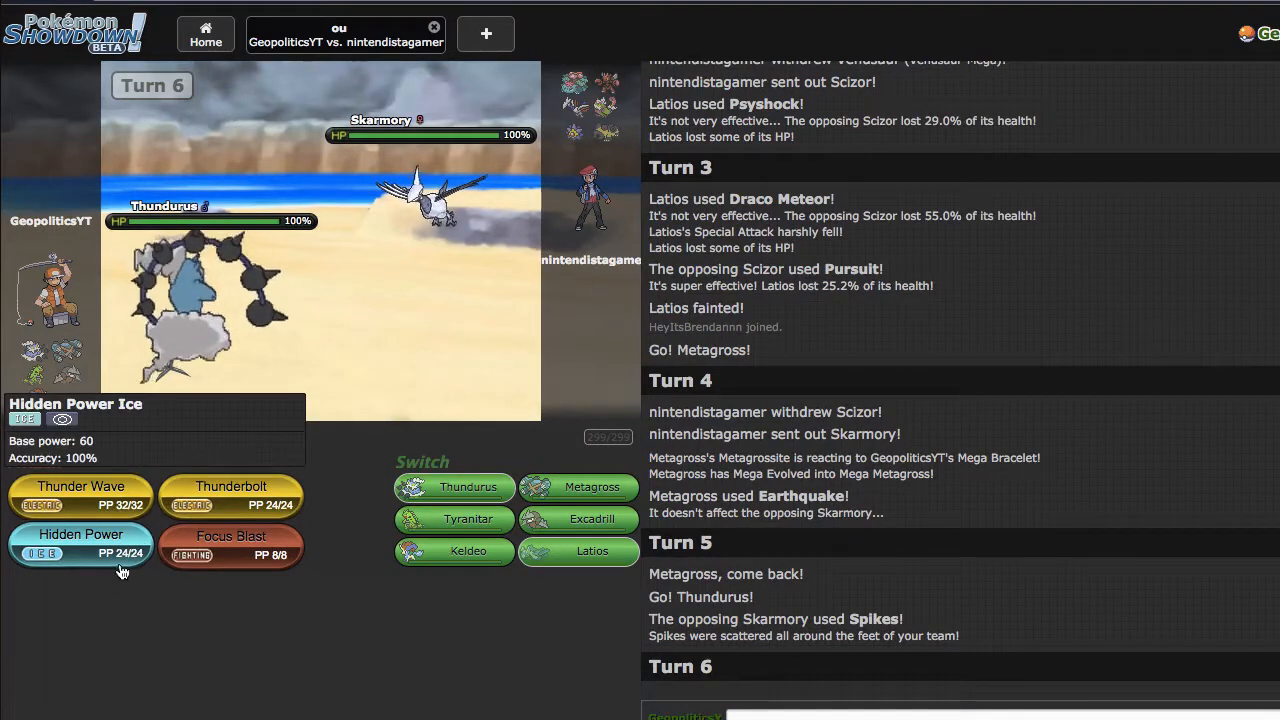
pyautogui.moveTo(468, 550)
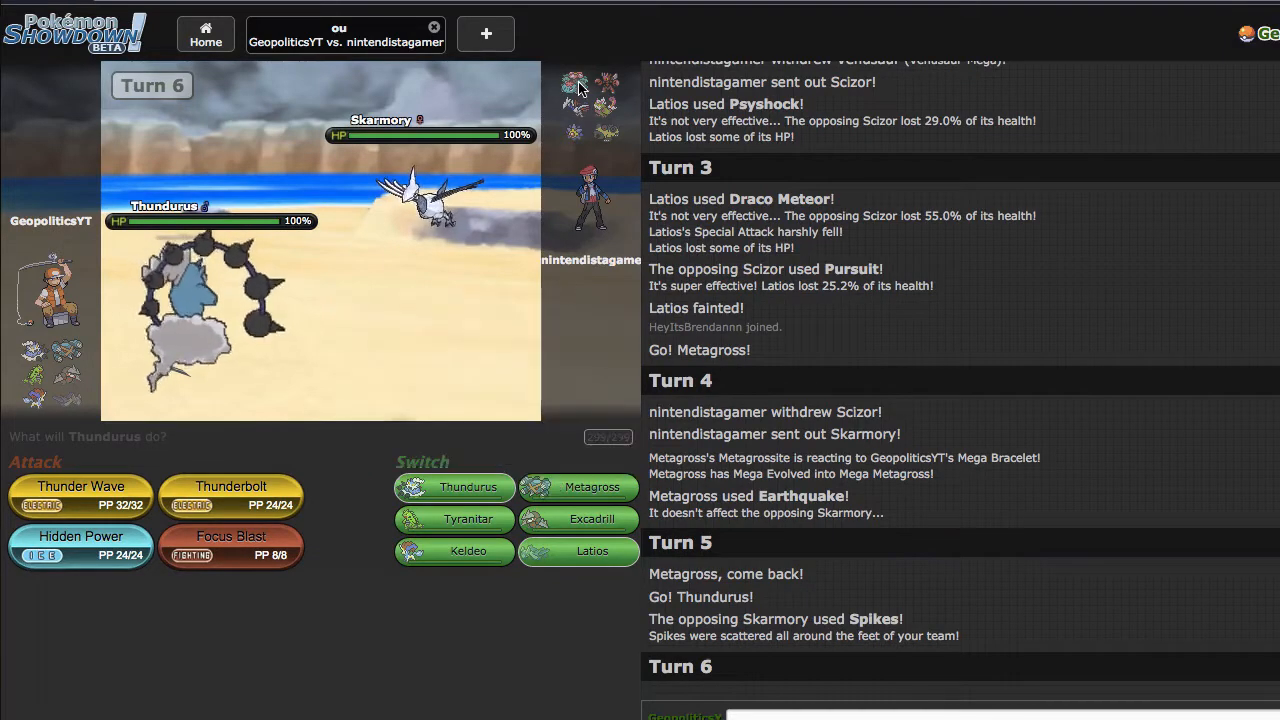
pyautogui.moveTo(81, 545)
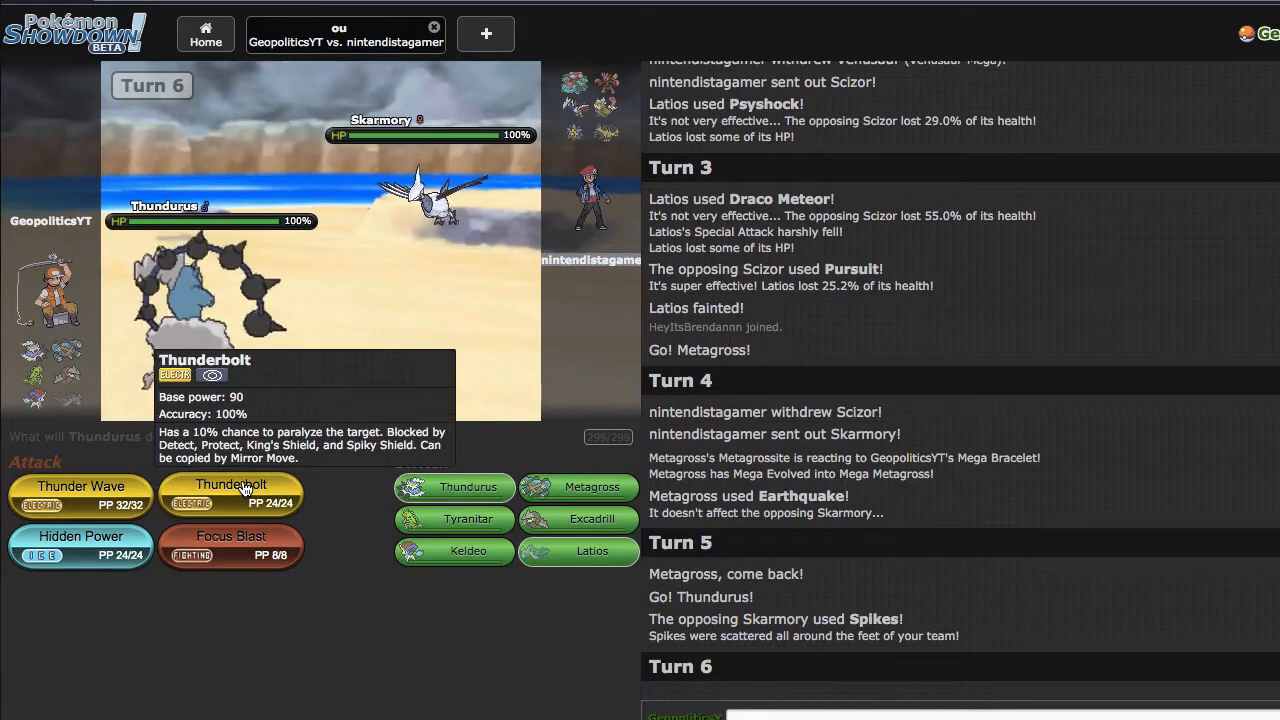
# - Switch Thundurus out for Metagross
pyautogui.click(230, 490)
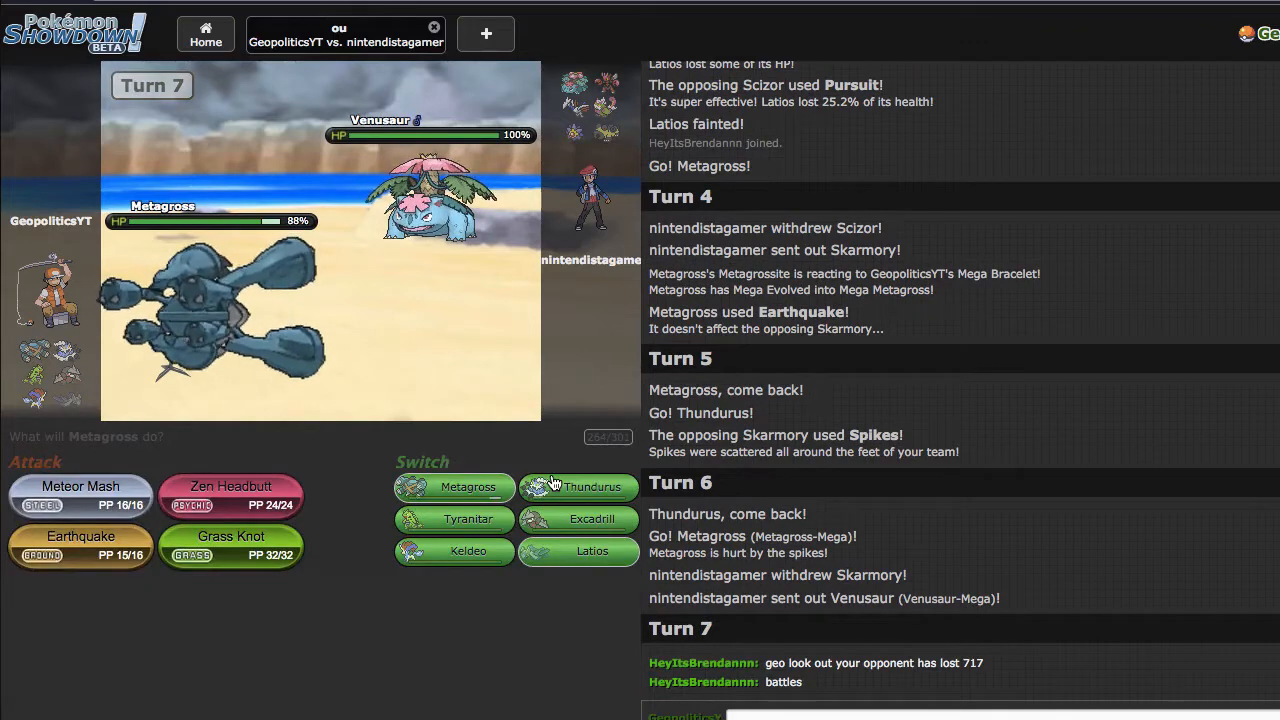
pyautogui.moveTo(231, 495)
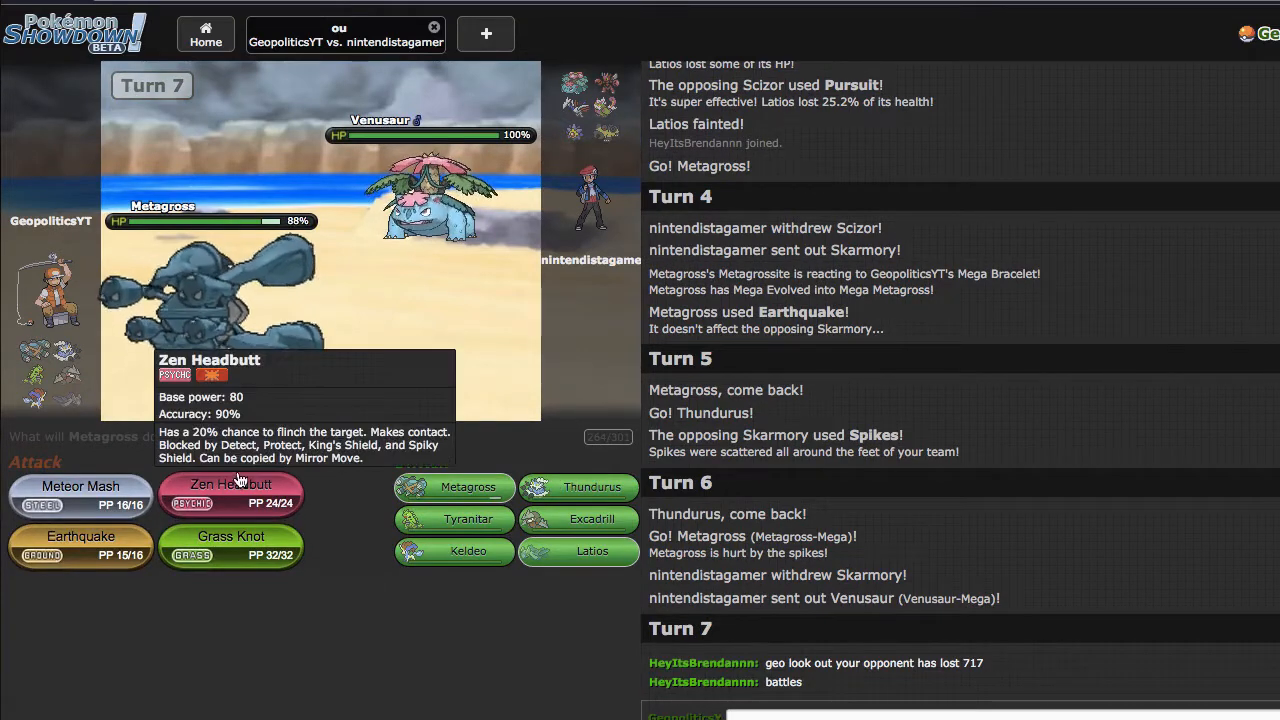
# - Have Metagross use Zen Headbutt against Skarmory
pyautogui.click(231, 489)
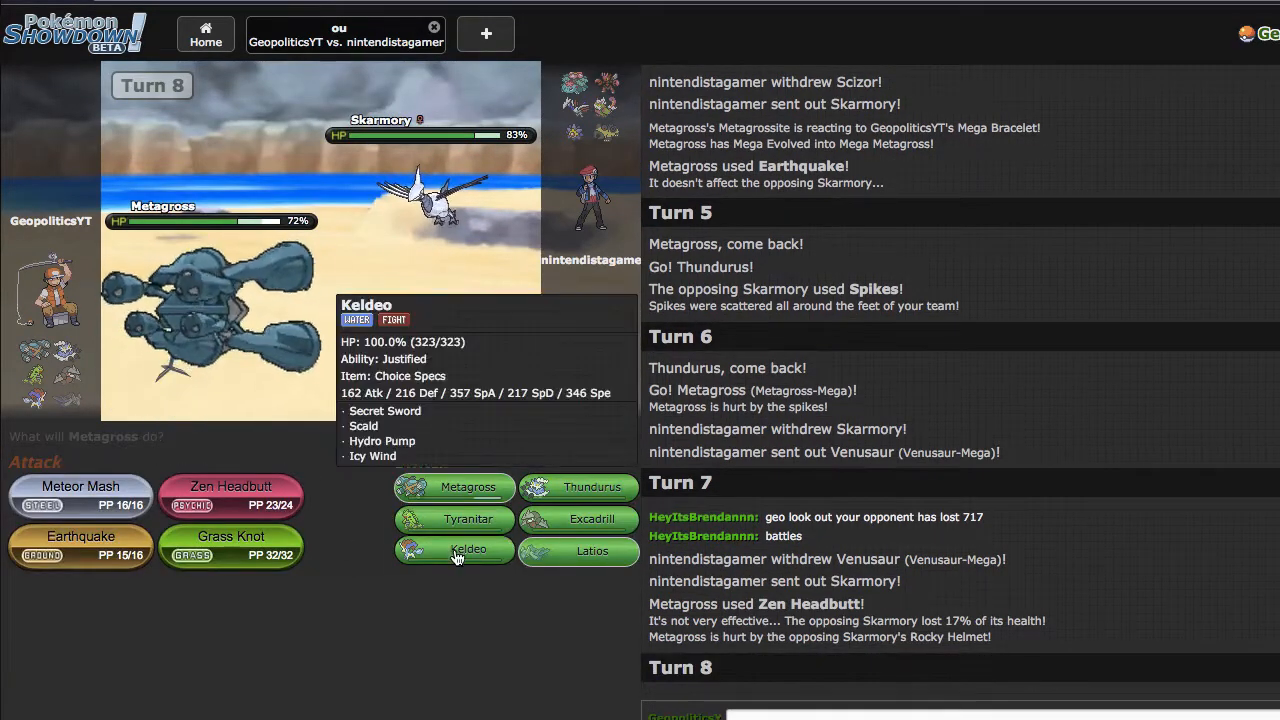
# - Switch Metagross out for Keldeo
pyautogui.click(454, 551)
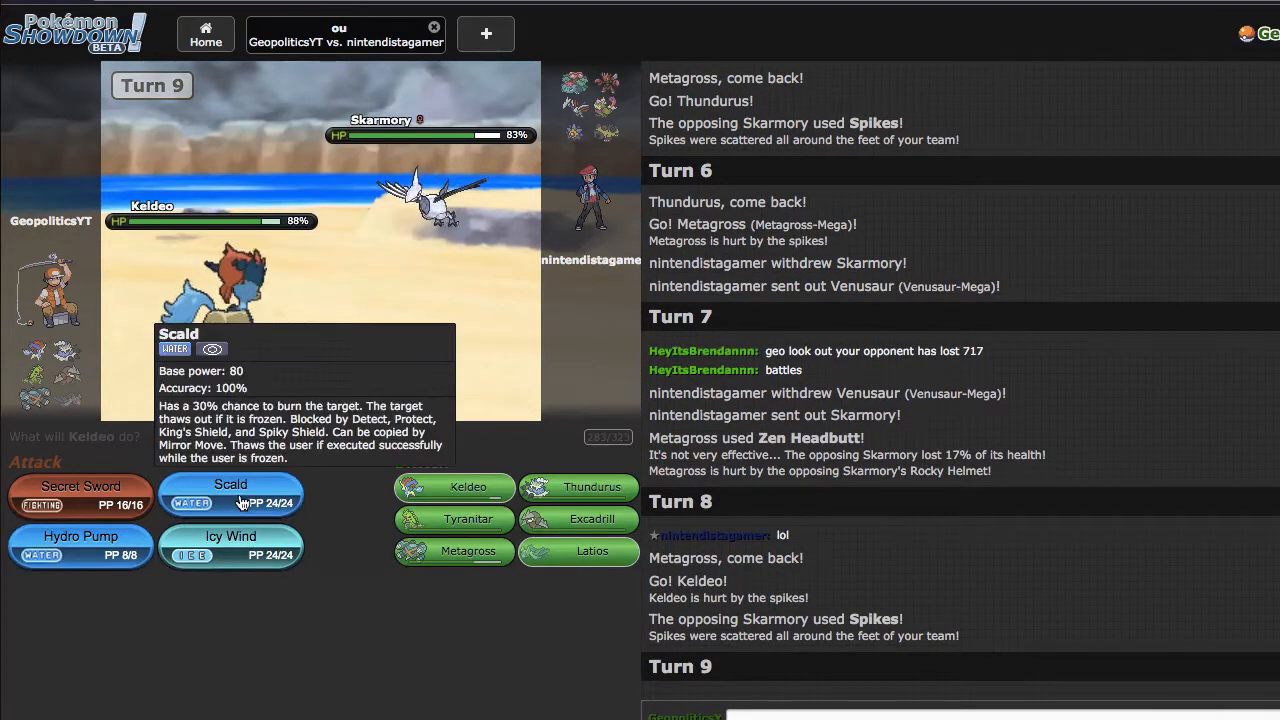
# - Have Keldeo use Scald and start the battle timer
pyautogui.click(230, 493)
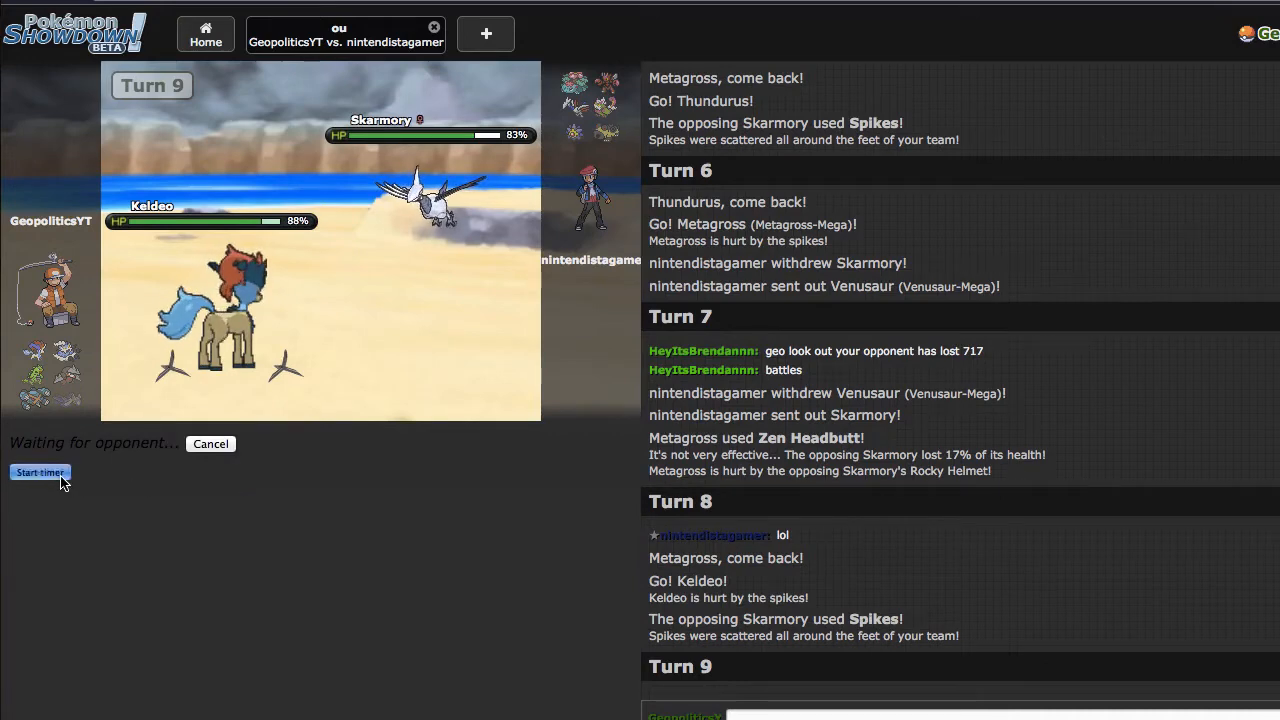
pyautogui.click(40, 472)
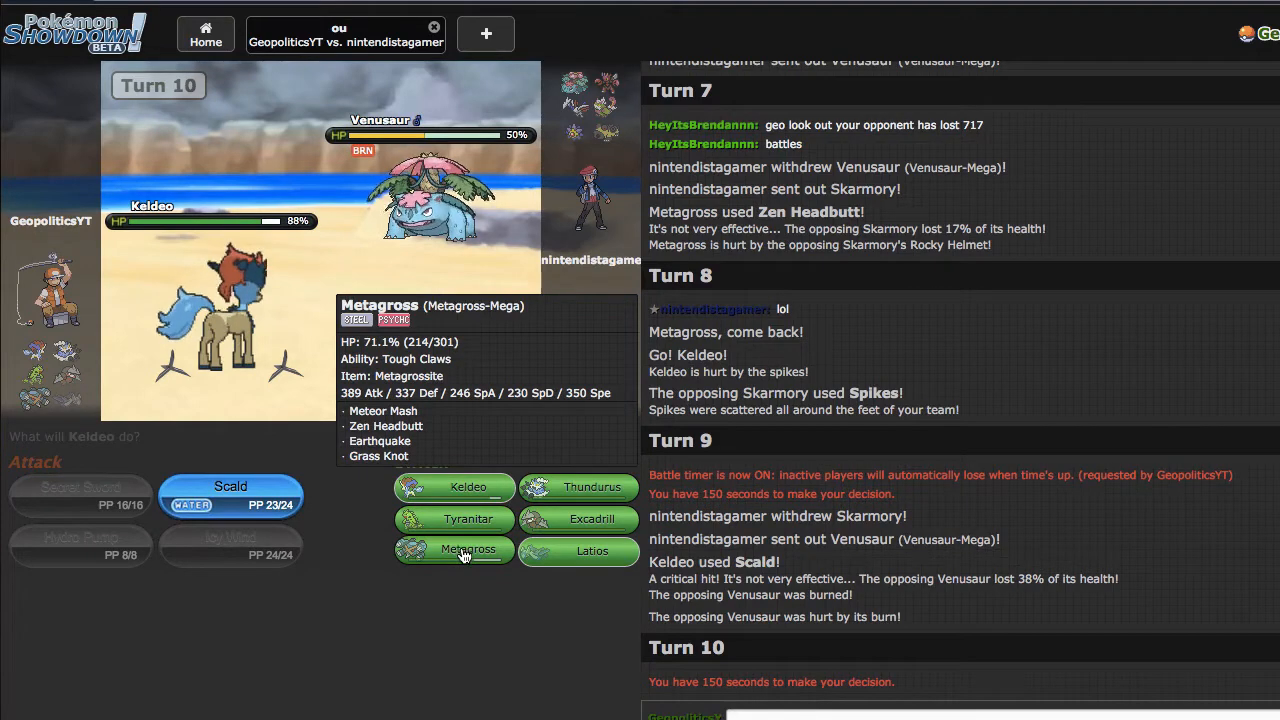
# - Switch Keldeo out for Metagross on Turn 10
pyautogui.click(453, 549)
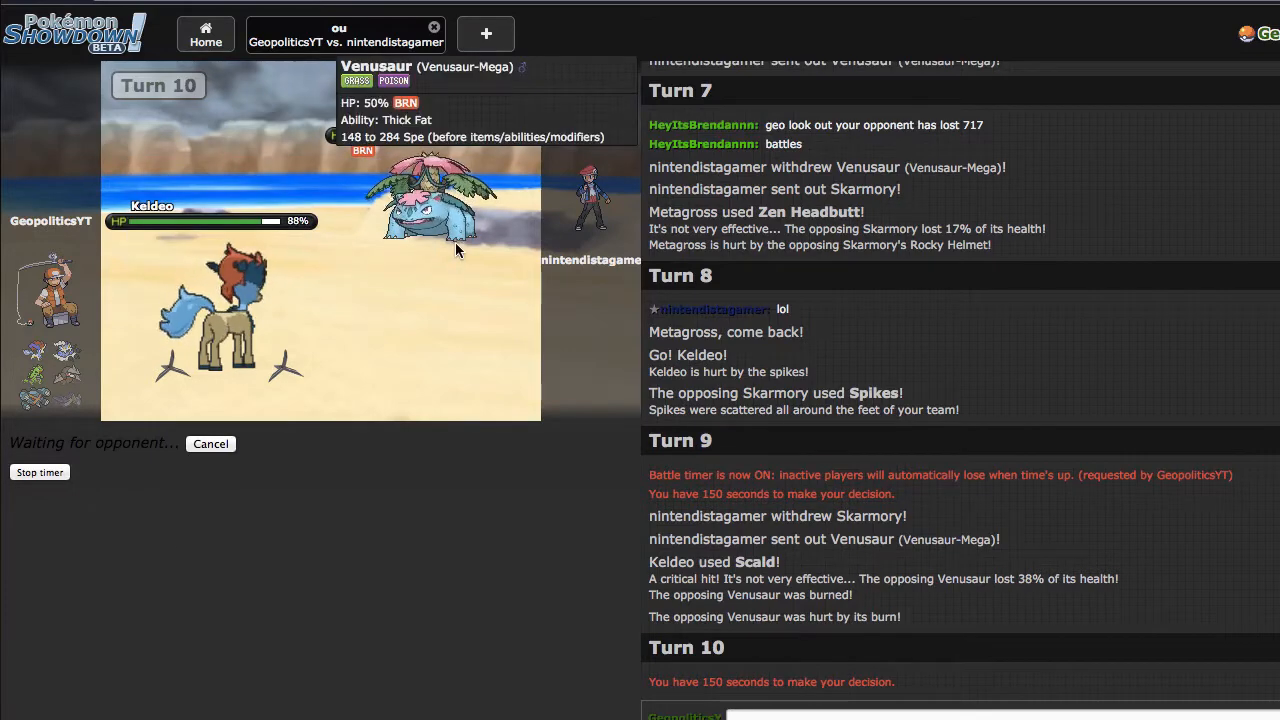
pyautogui.moveTo(443, 325)
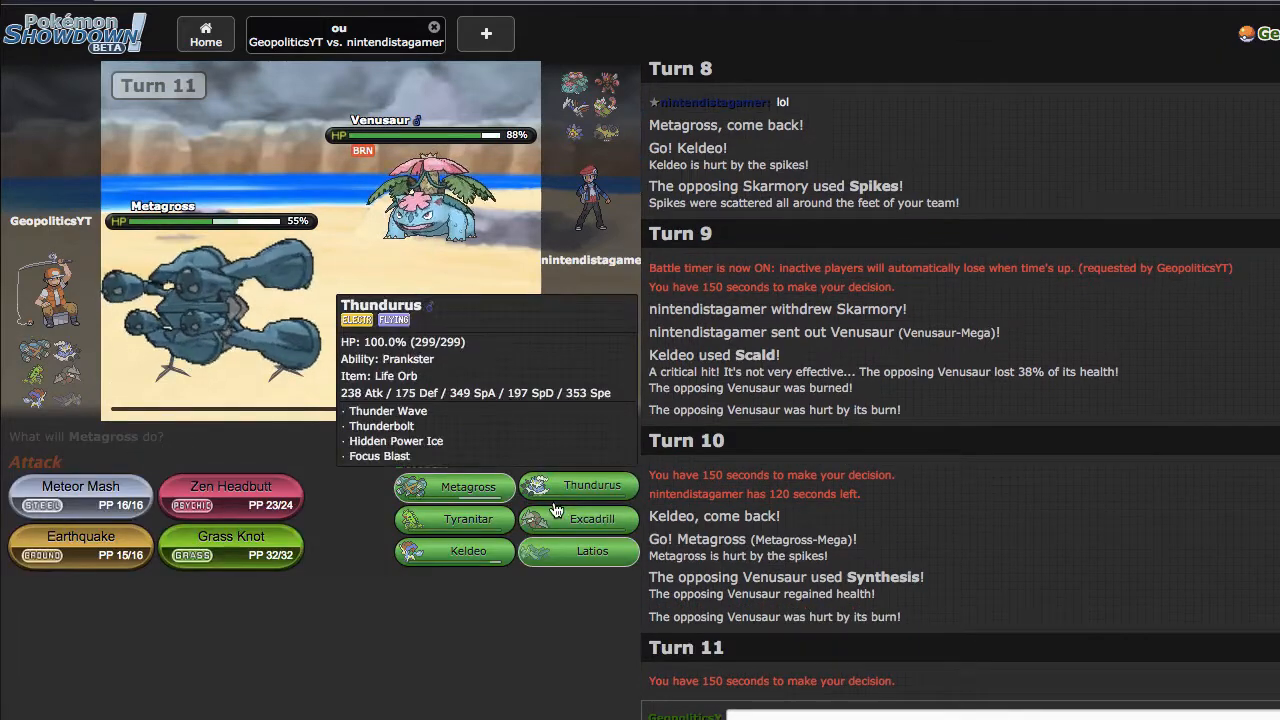
pyautogui.moveTo(455, 550)
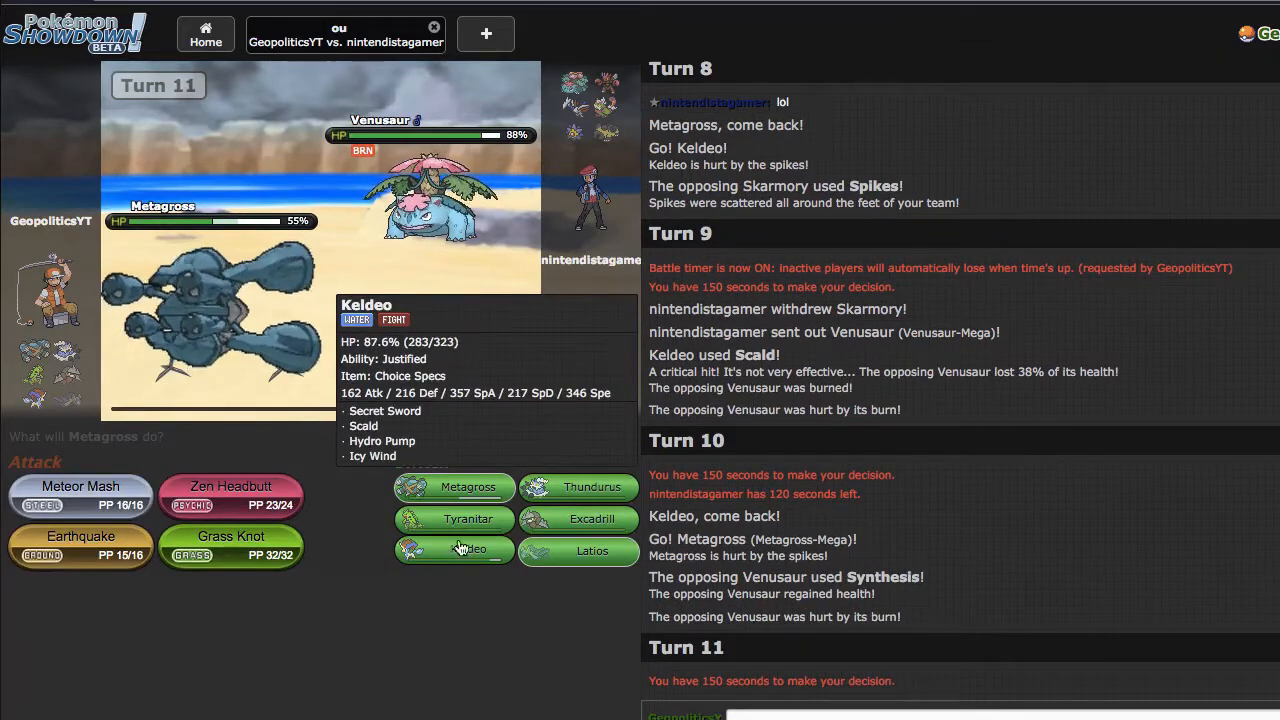
# - Bring Thundurus in for Metagross on Turn 11
pyautogui.click(454, 550)
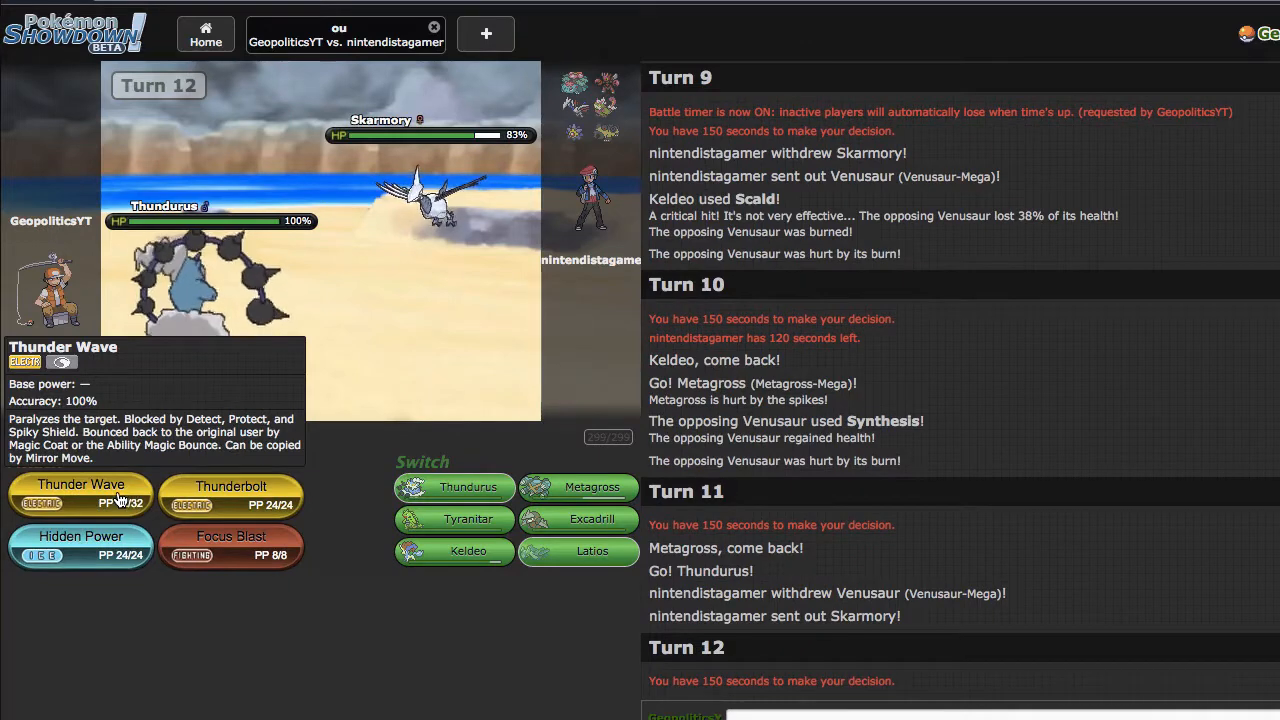
# - Have Thundurus use Thunderbolt on Turn 12
pyautogui.click(81, 490)
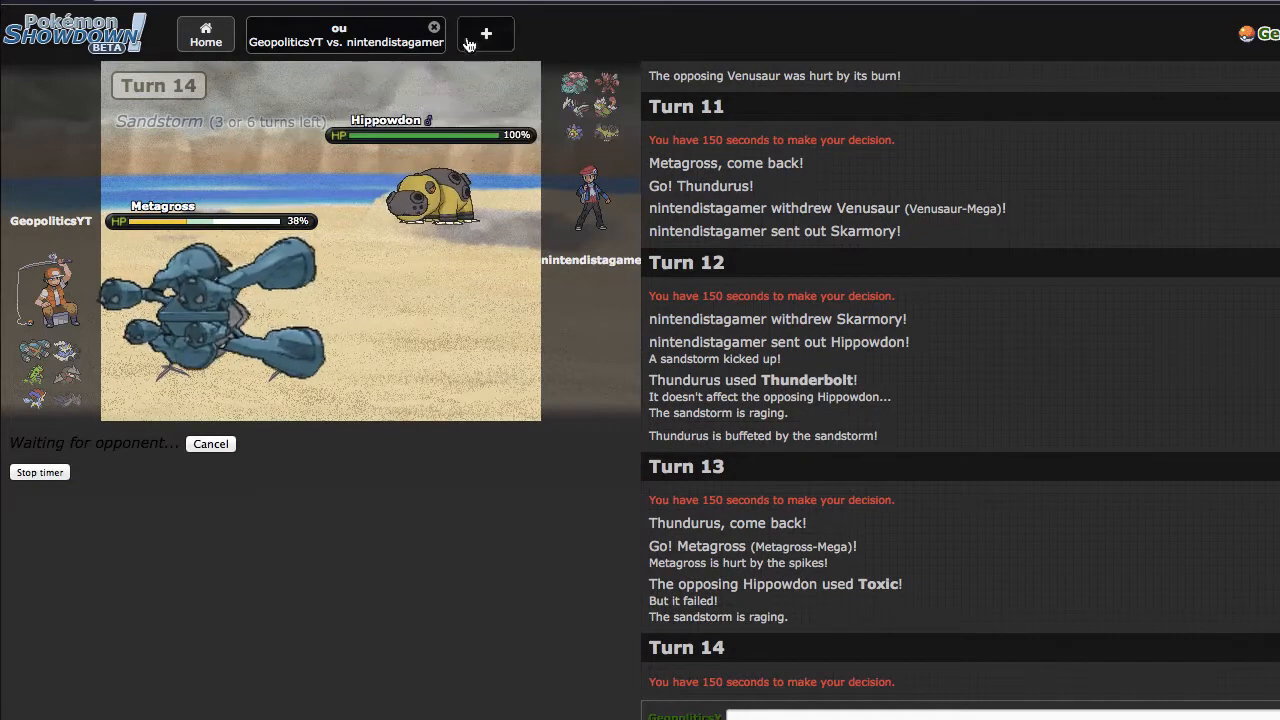
pyautogui.moveTo(509, 543)
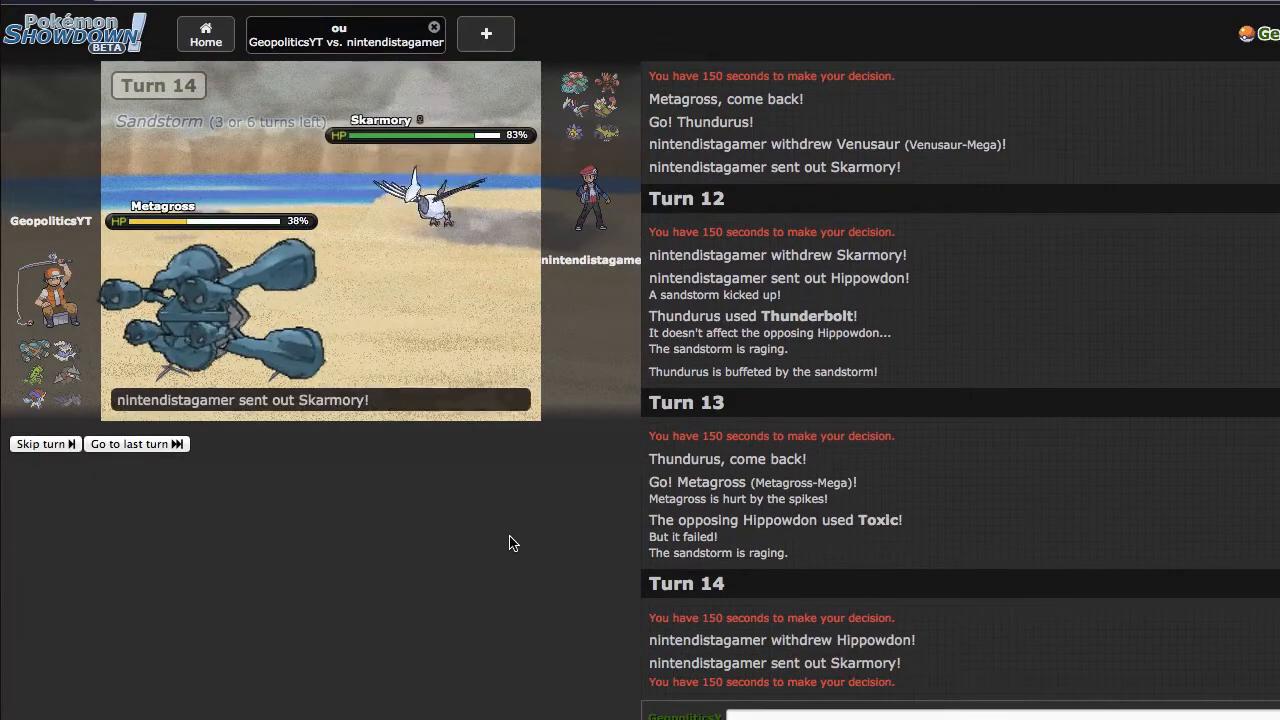
# - Skip the battle animation ahead to the latest turn's results
pyautogui.click(130, 443)
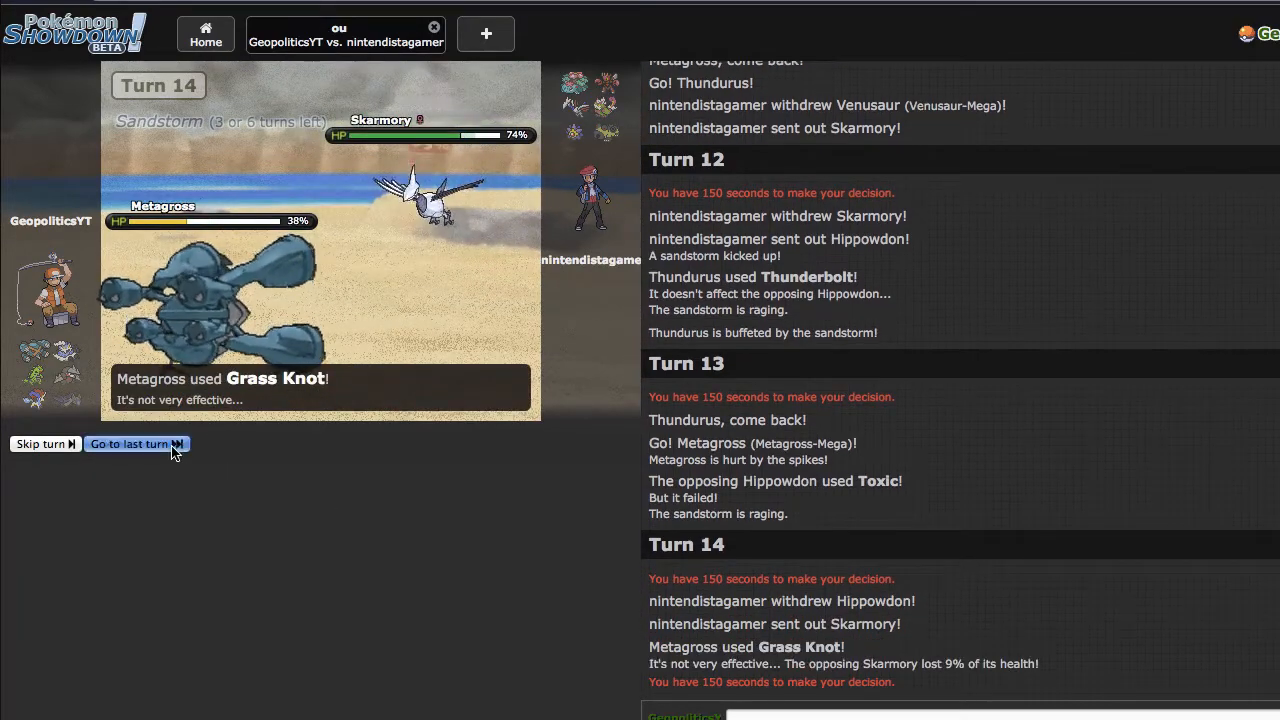
pyautogui.click(130, 443)
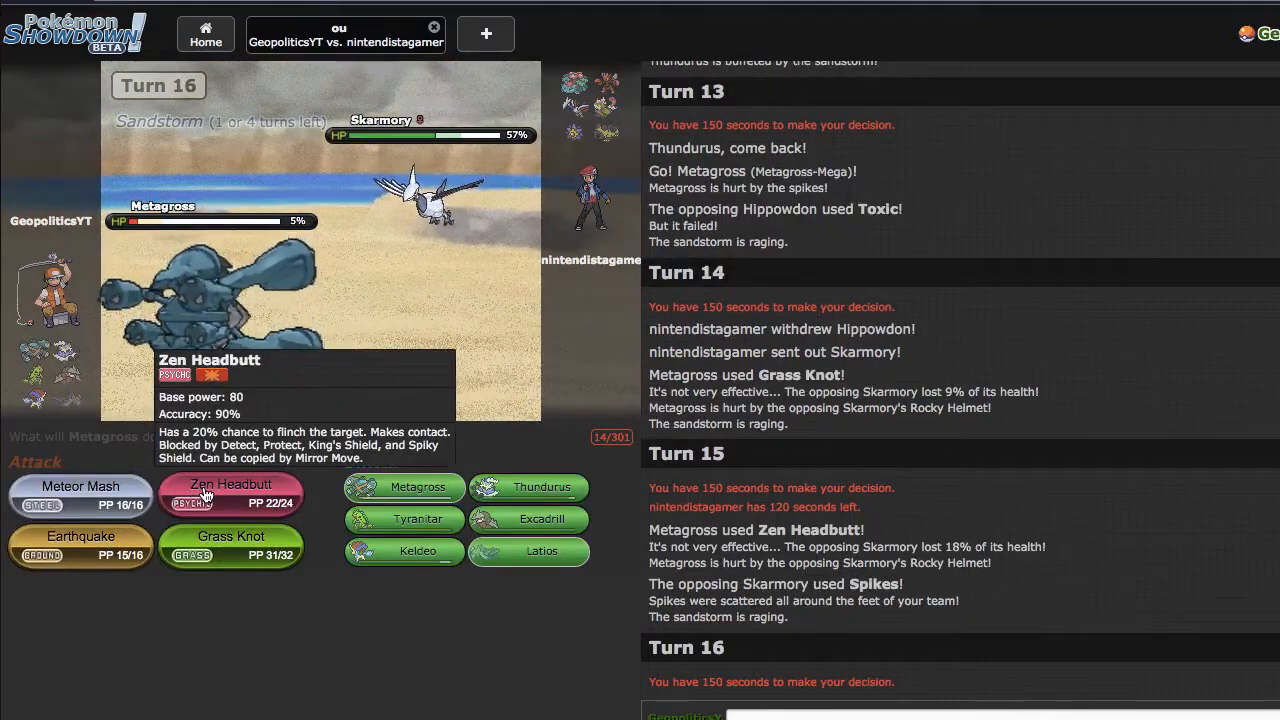
# - Have Metagross attack Skarmory with Zen Headbutt on Turn 16
pyautogui.click(231, 490)
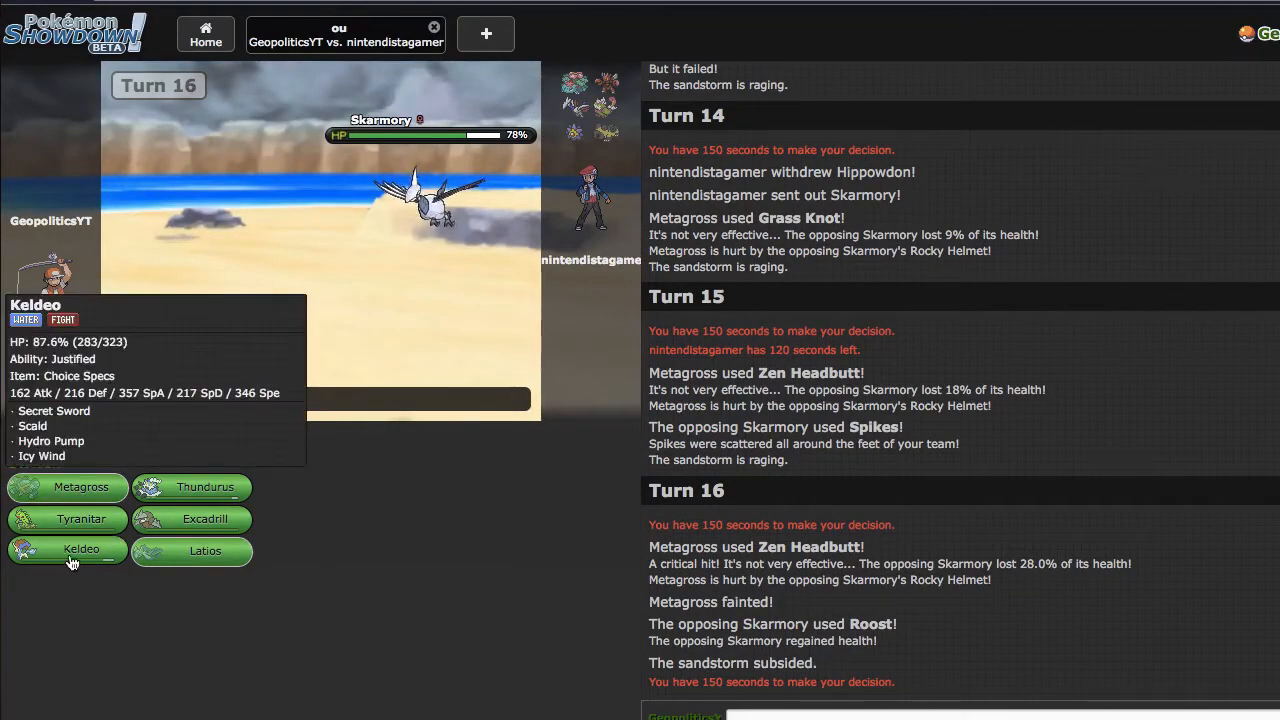
# - Send Keldeo in to replace the fainted Metagross
pyautogui.click(81, 549)
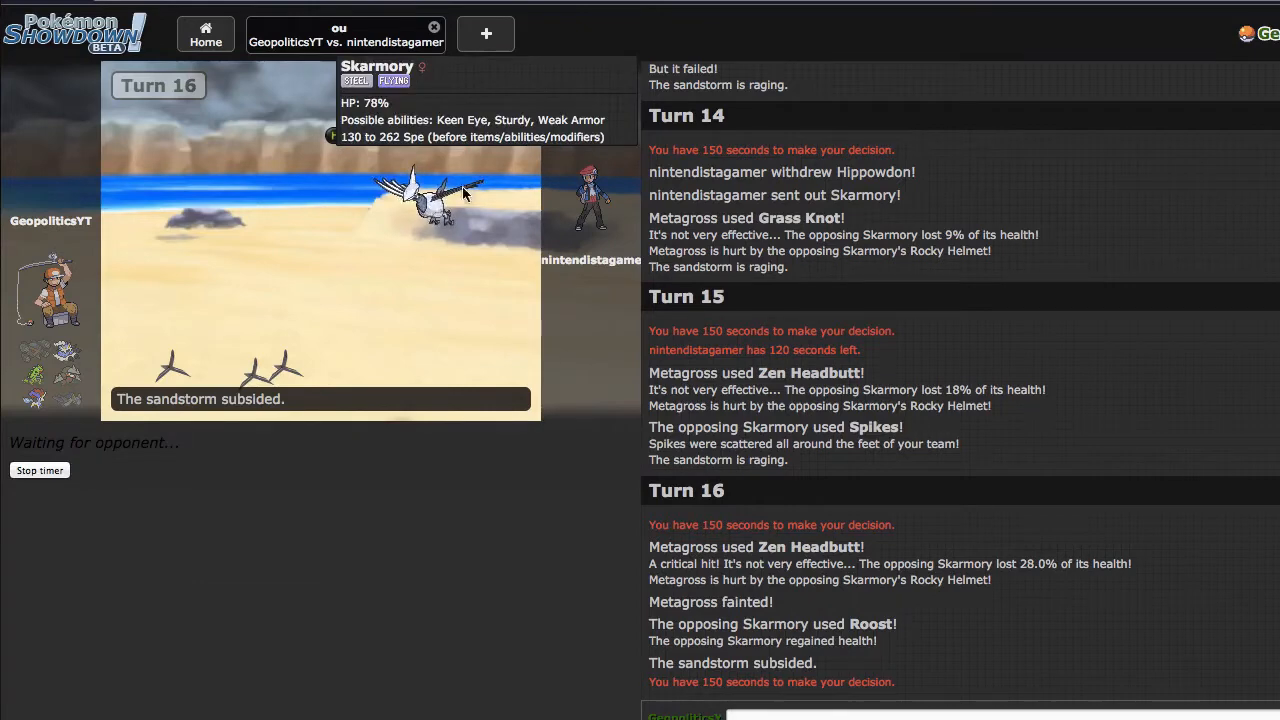
pyautogui.moveTo(578, 85)
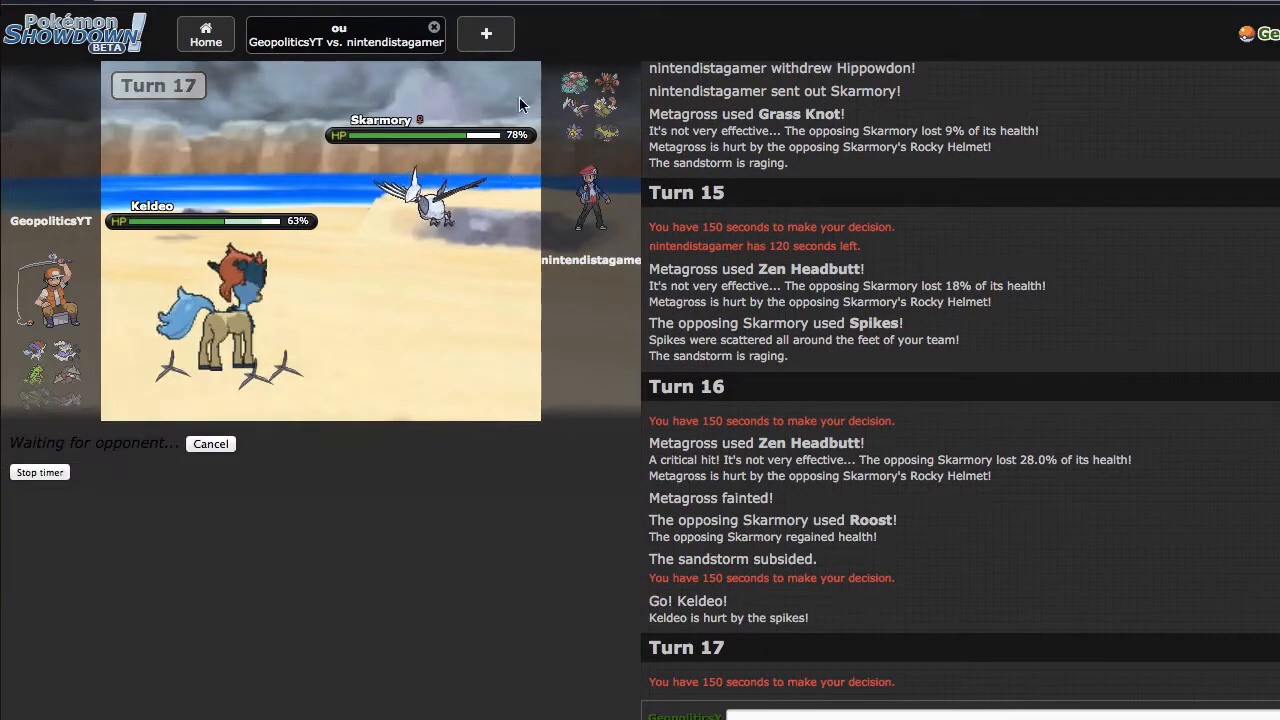
pyautogui.moveTo(573, 82)
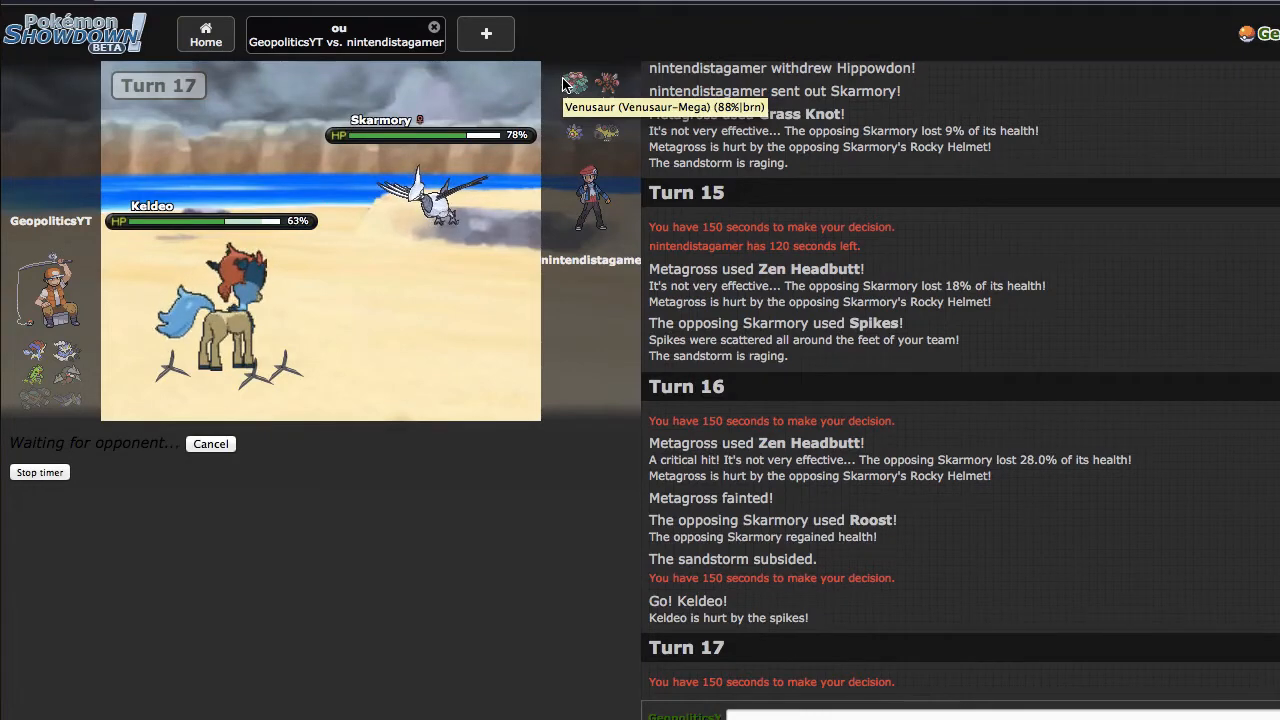
pyautogui.moveTo(500, 500)
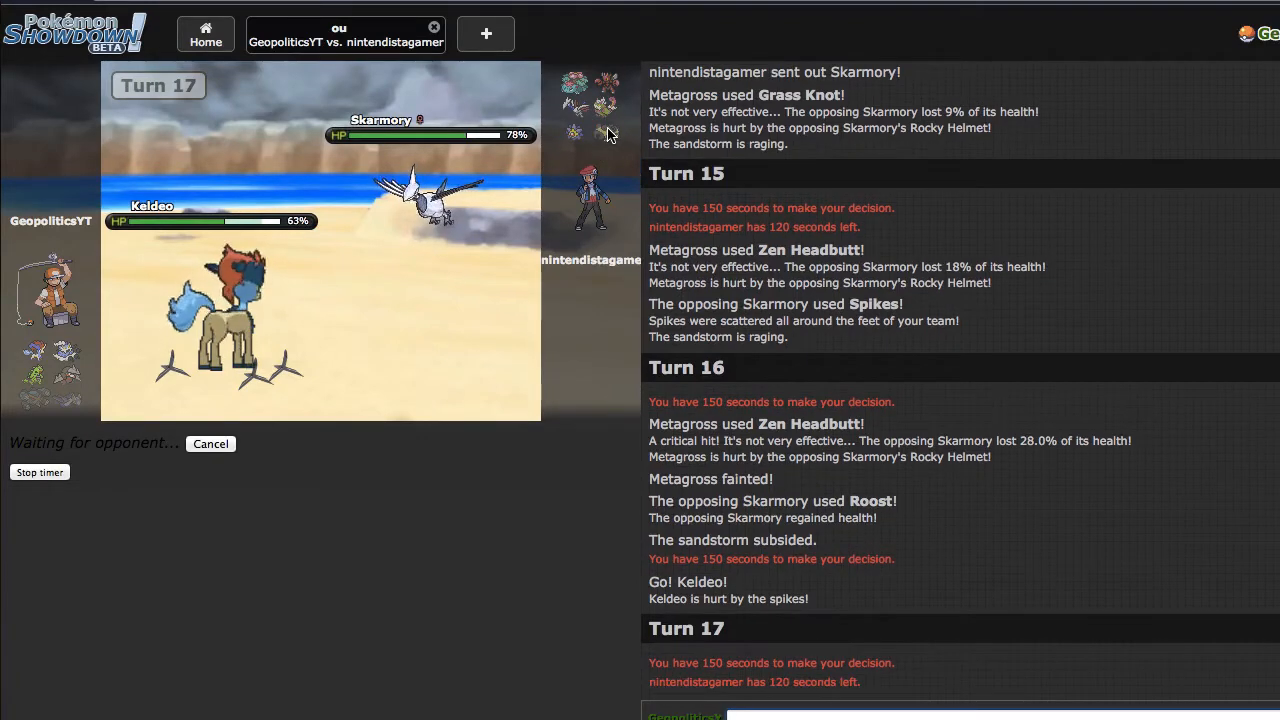
pyautogui.moveTo(611, 133)
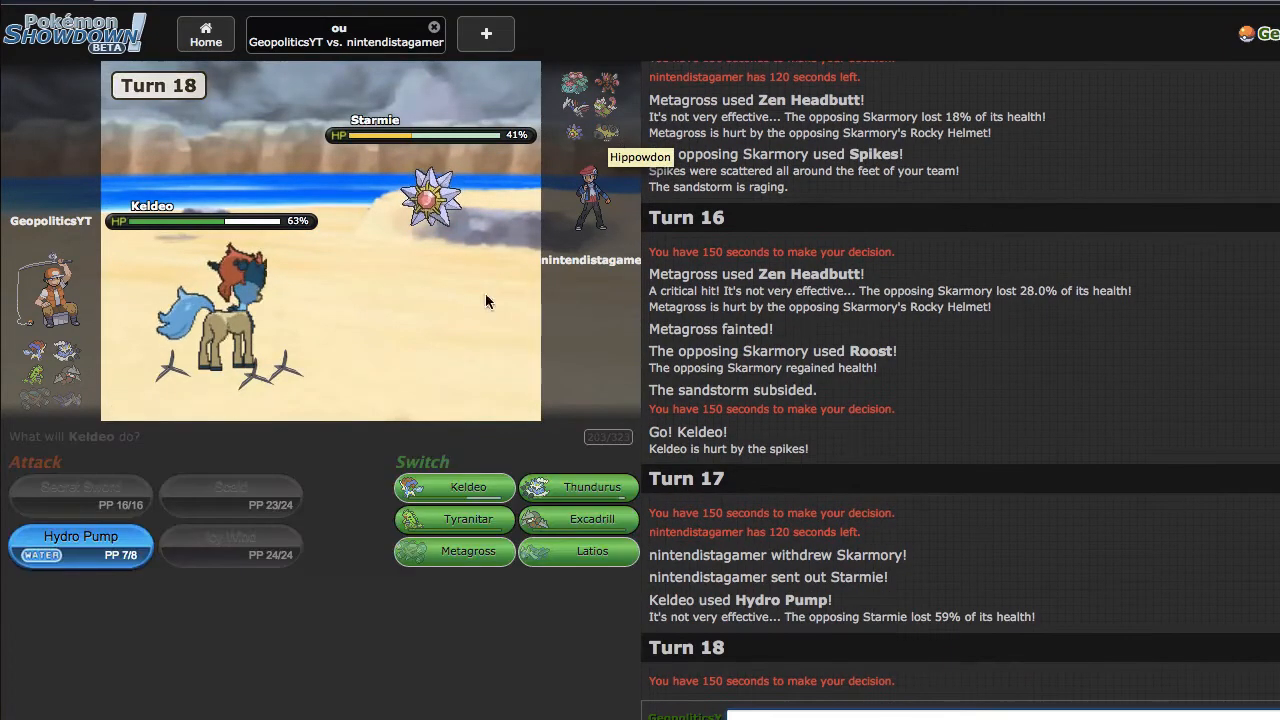
# - Swap Keldeo out for Tyranitar against Starmie
pyautogui.click(80, 544)
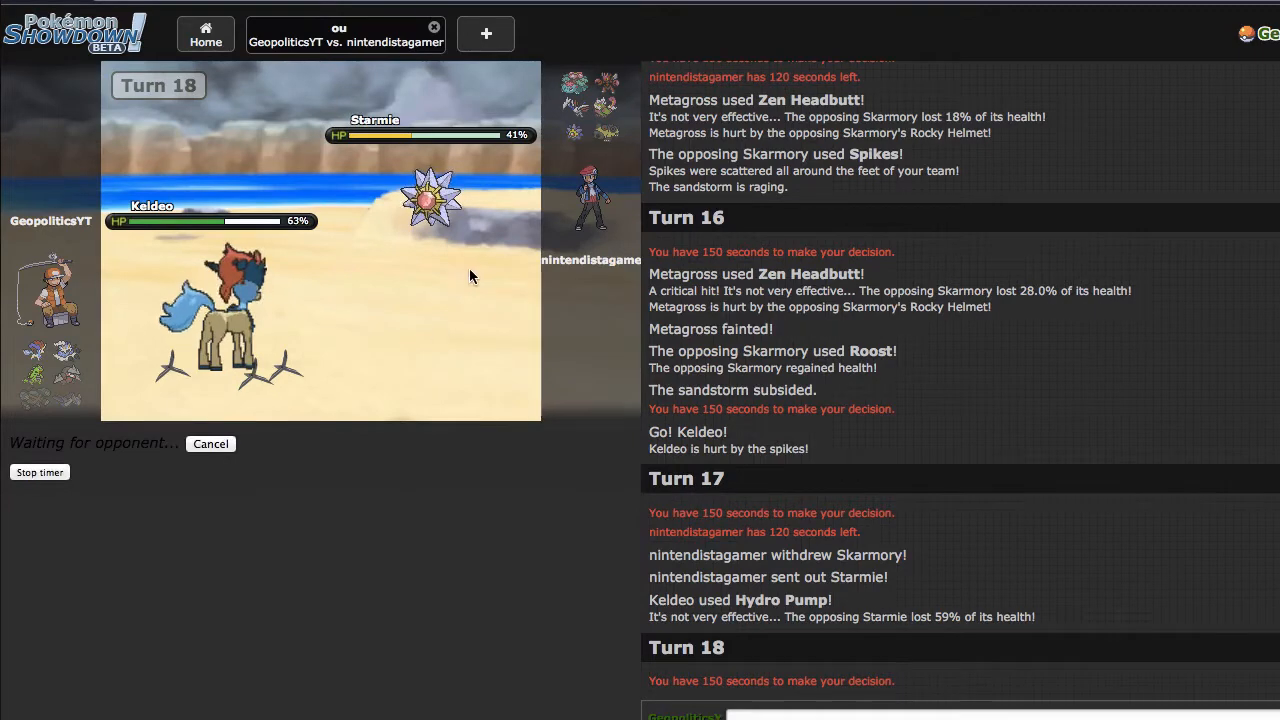
pyautogui.moveTo(500, 200)
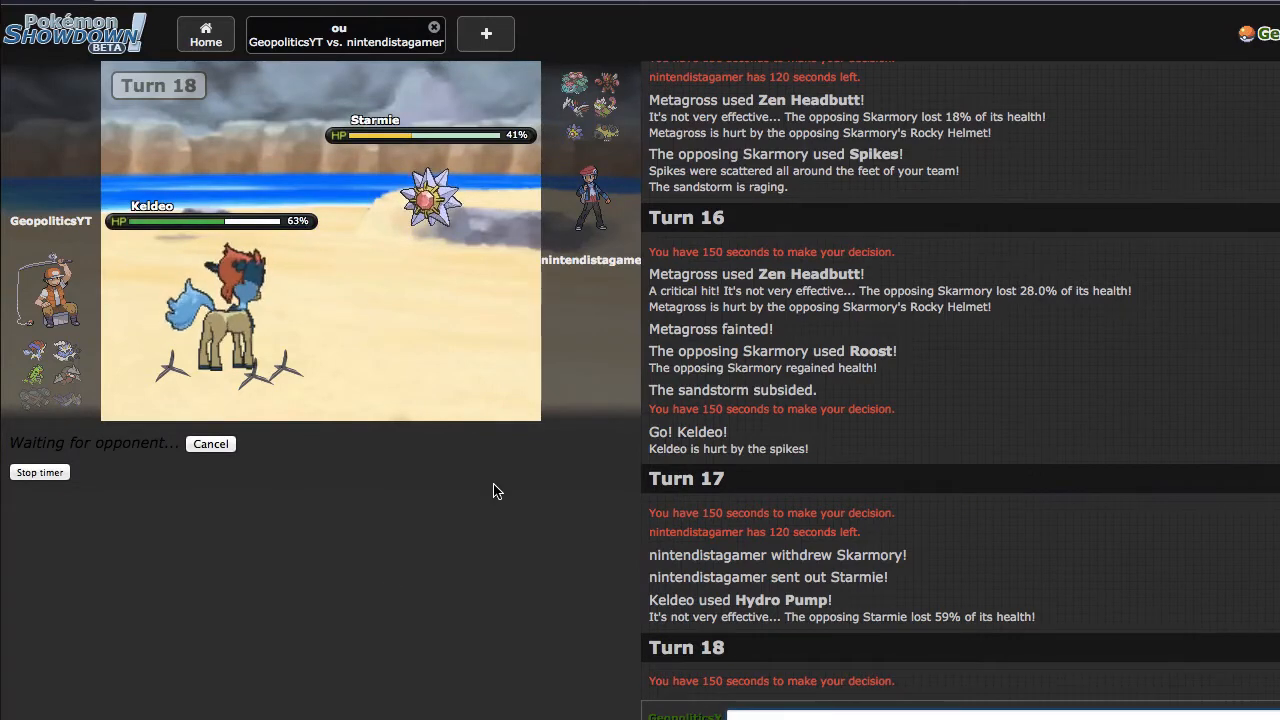
pyautogui.moveTo(435, 200)
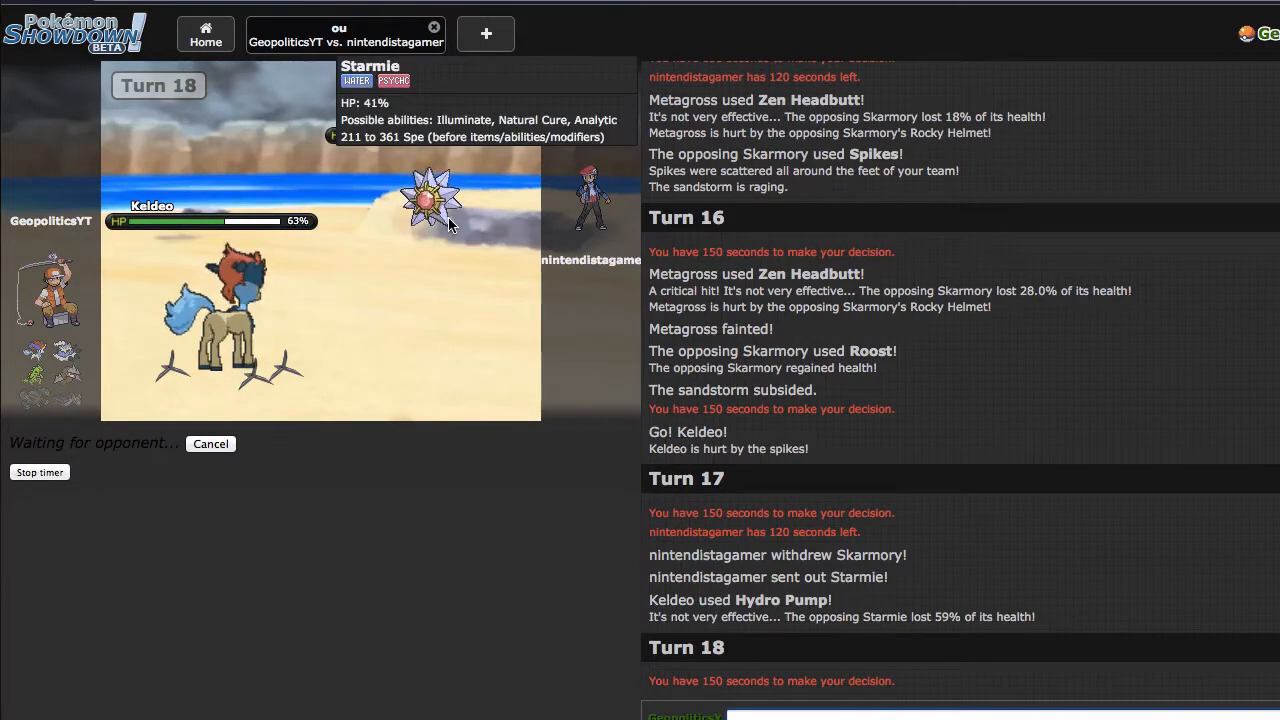
pyautogui.moveTo(487, 491)
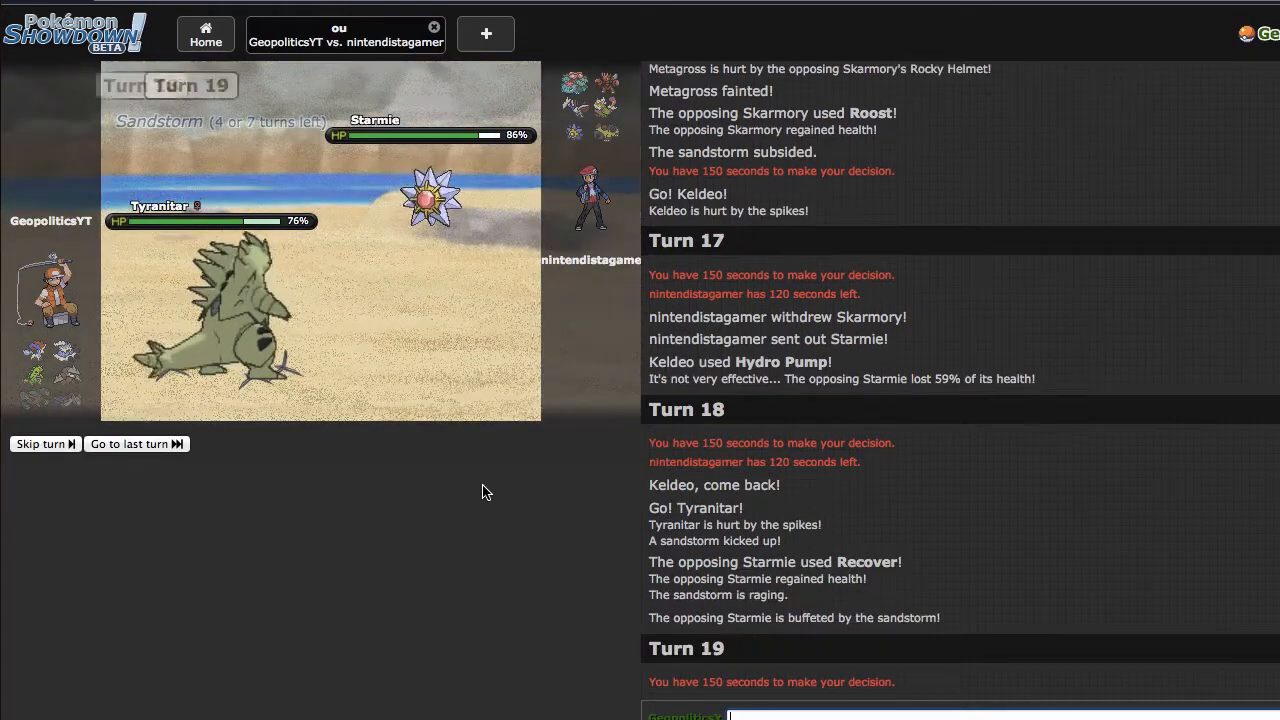
pyautogui.moveTo(81, 495)
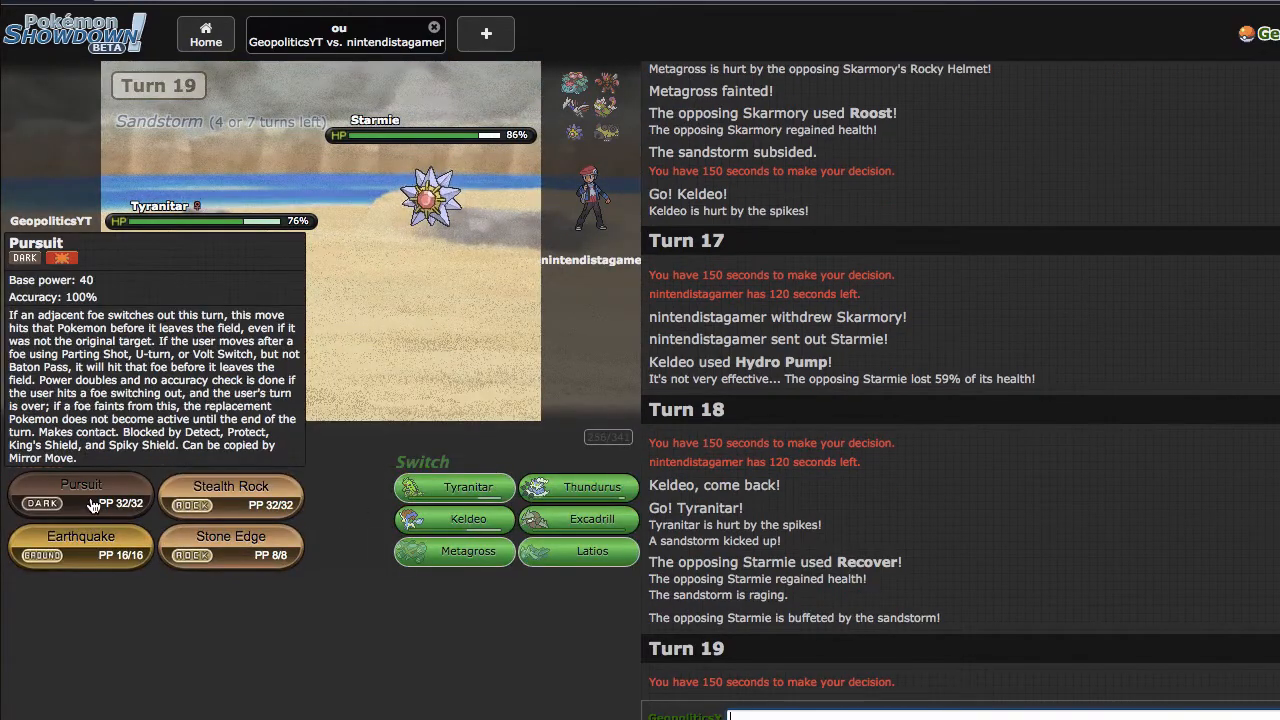
# - Have Tyranitar attack the opposing Starmie on Turn 19
pyautogui.click(81, 495)
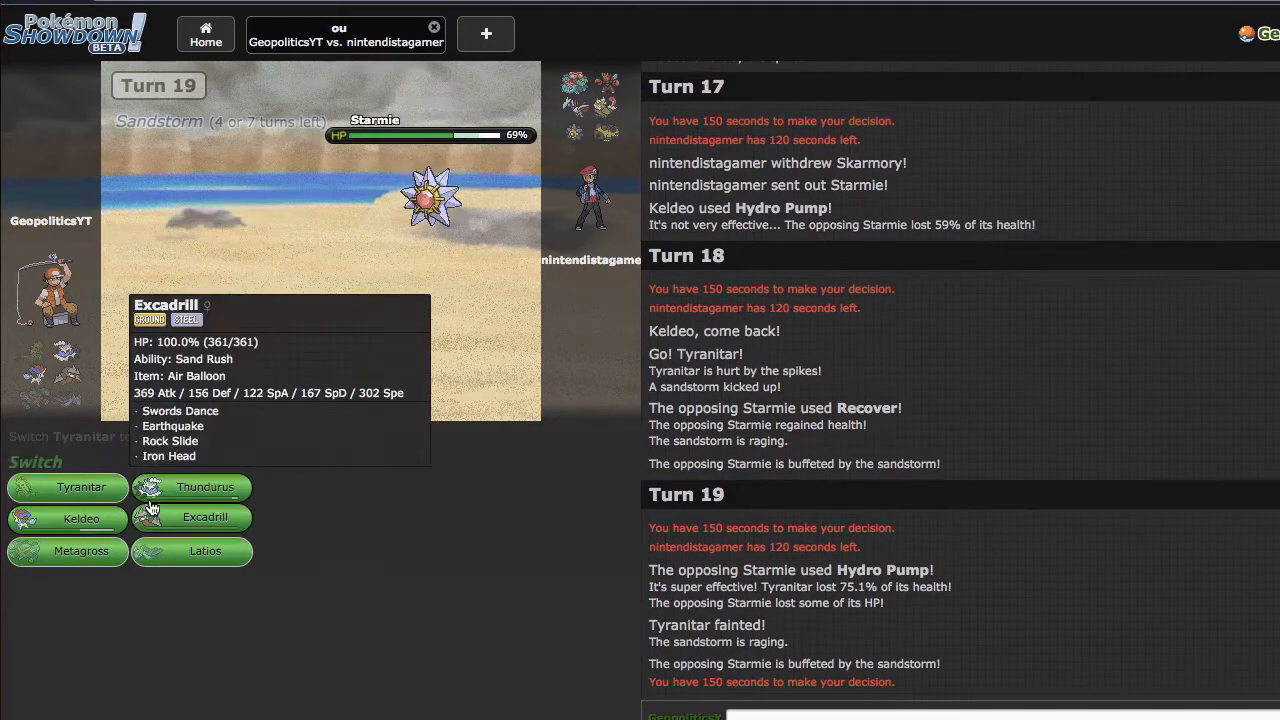
pyautogui.moveTo(205, 486)
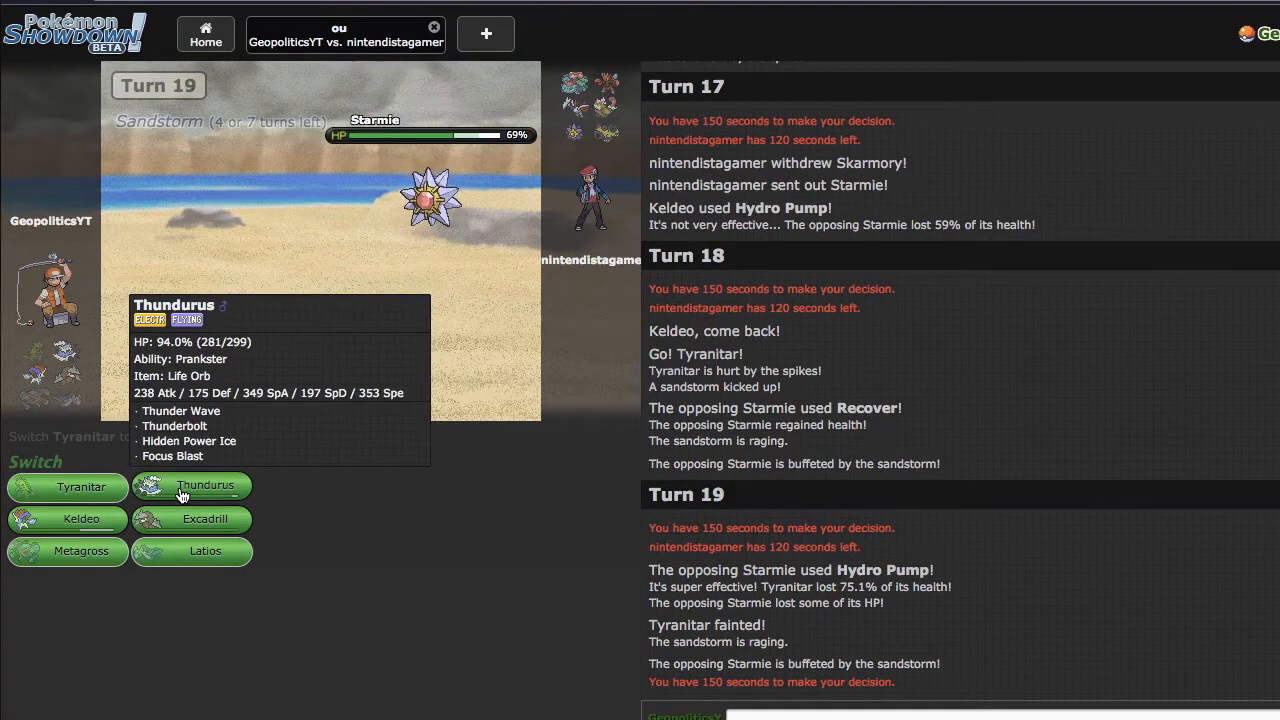
# - Send Thundurus in to replace the fainted Tyranitar
pyautogui.click(205, 485)
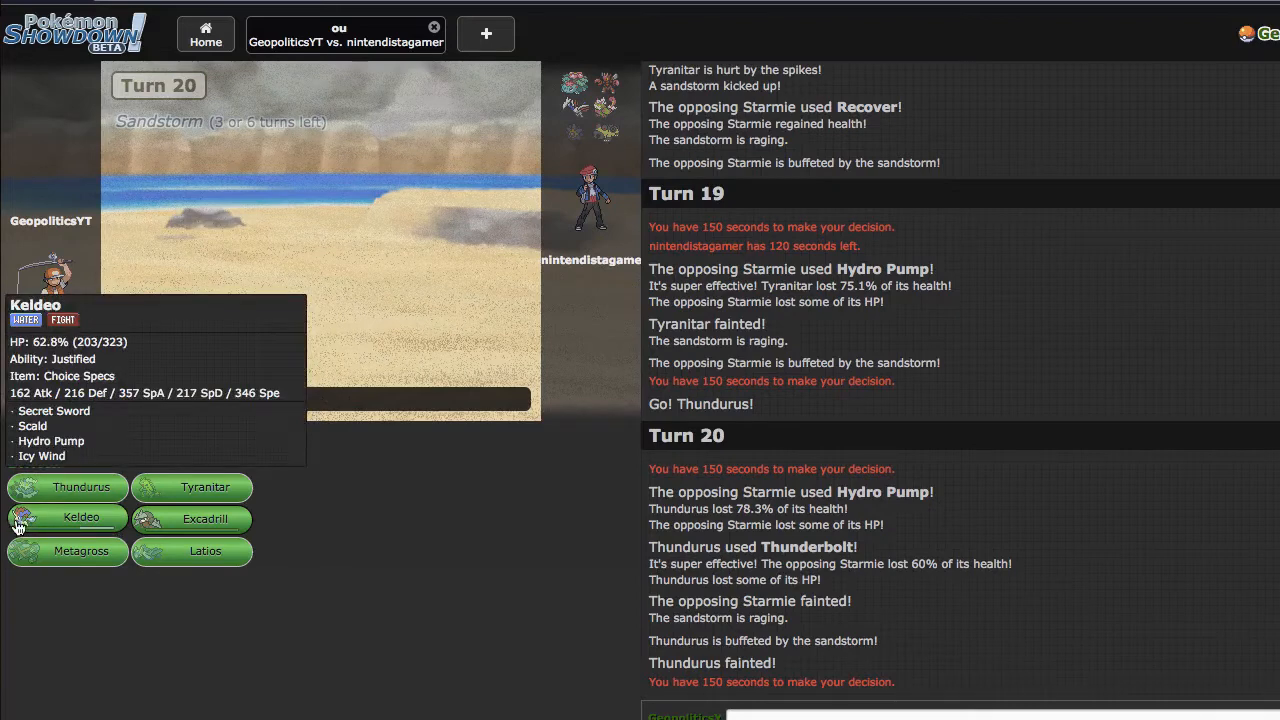
# - Send Keldeo in to replace the fainted Thundurus
pyautogui.click(81, 517)
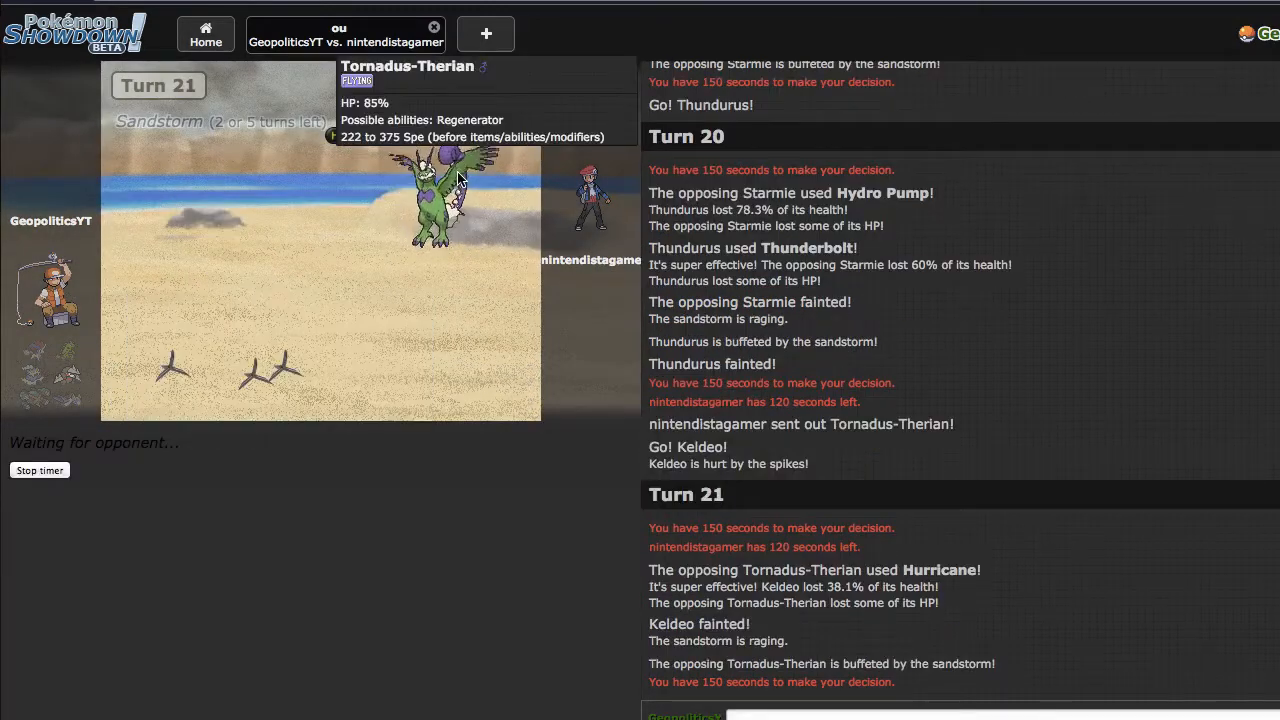
pyautogui.moveTo(515, 548)
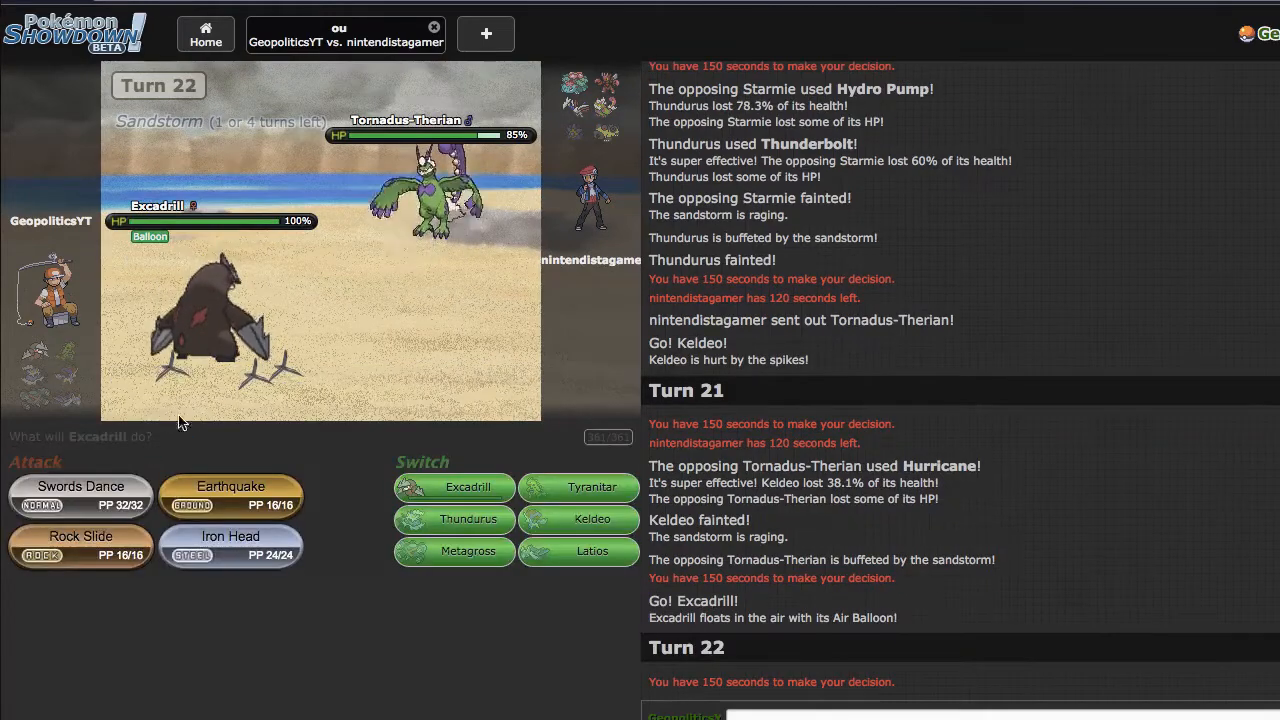
# - Have Excadrill use Swords Dance on turn 22, then Rock Slide on Skarmory on turn 23
pyautogui.click(230, 495)
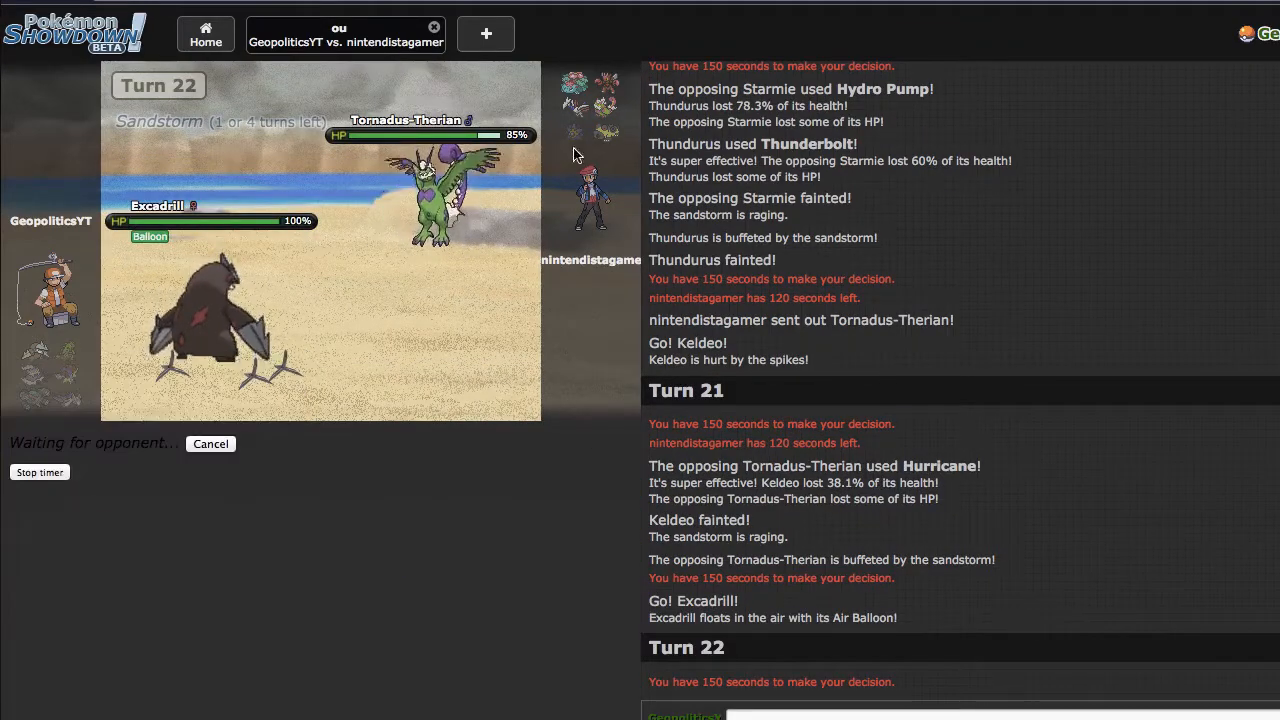
pyautogui.moveTo(507, 522)
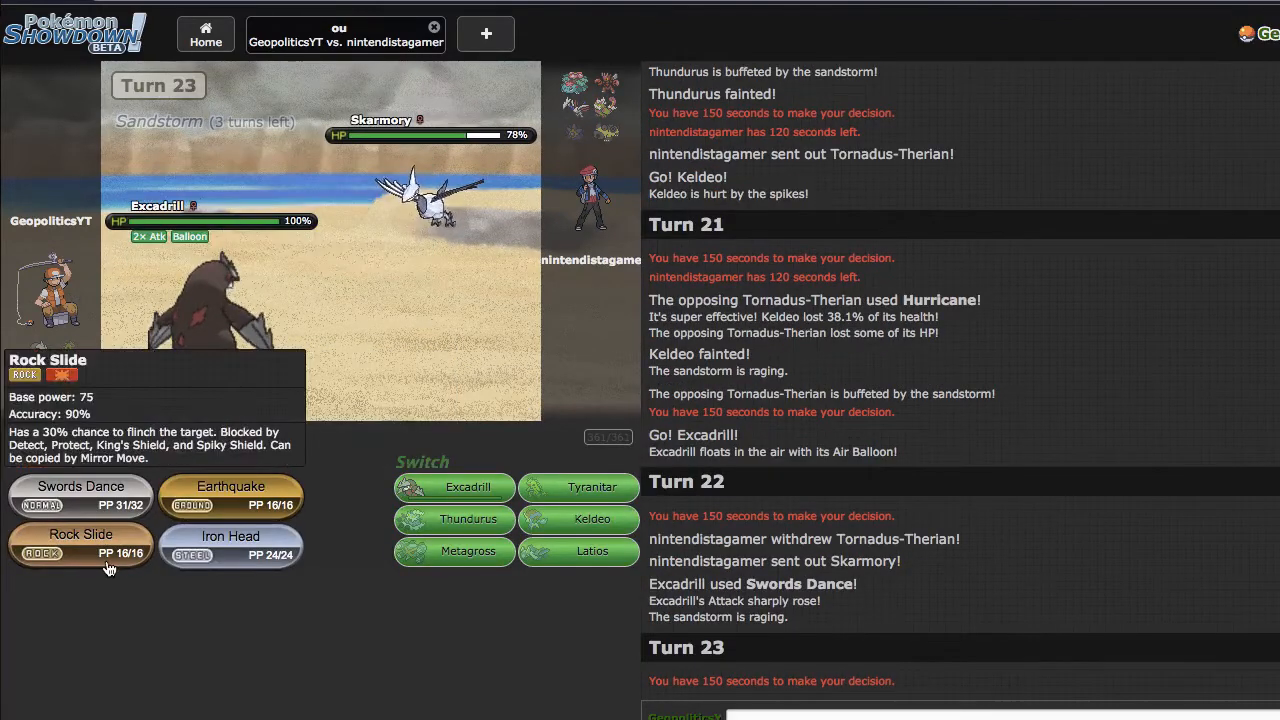
pyautogui.click(80, 544)
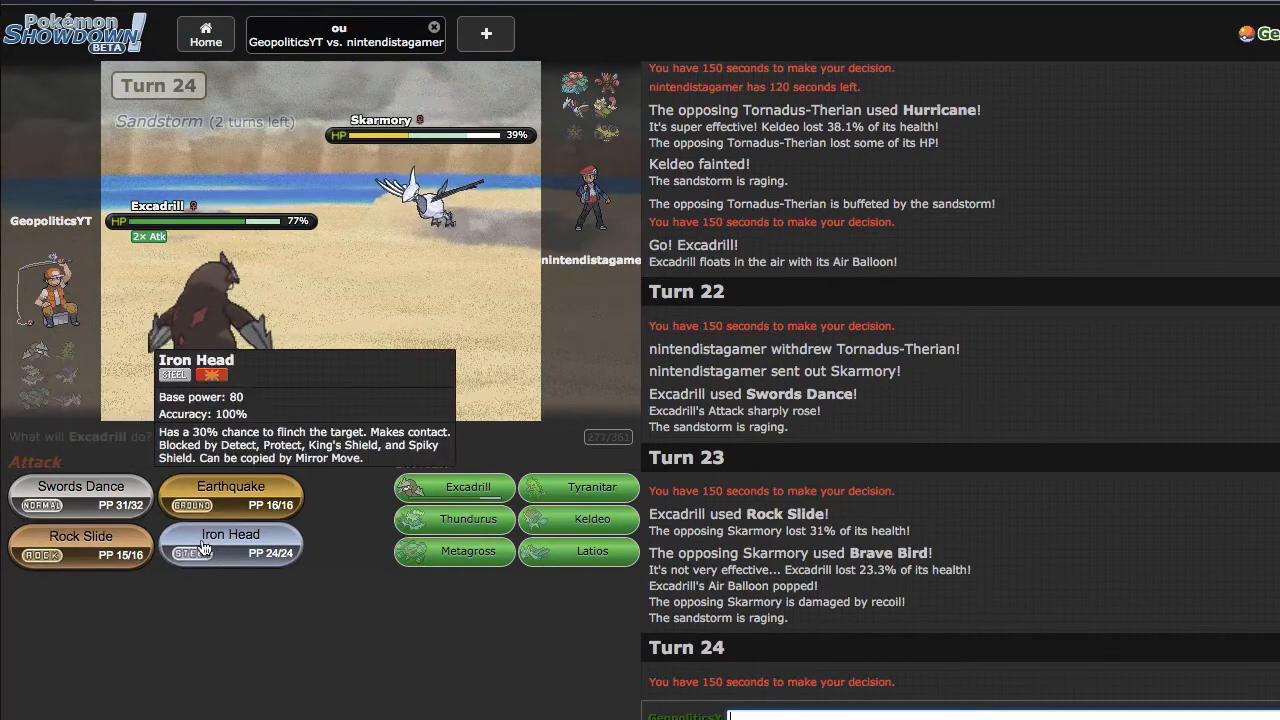
pyautogui.moveTo(80, 543)
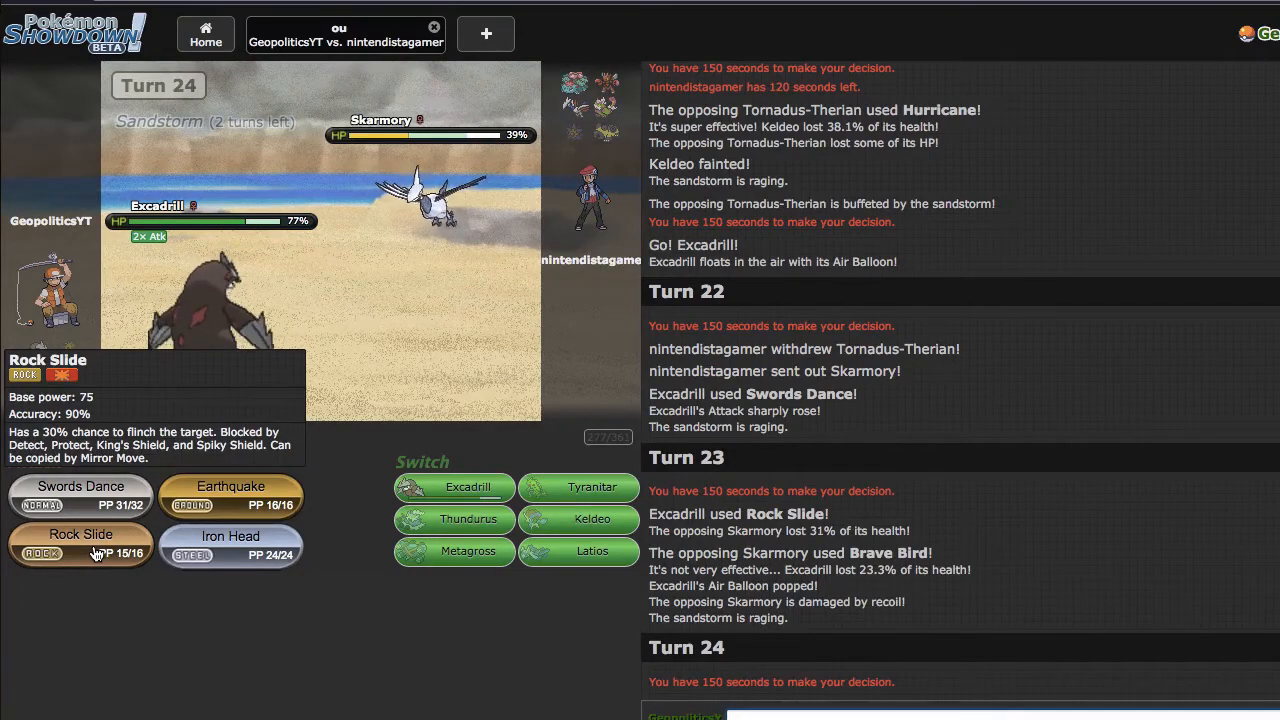
# - Use Excadrill's Rock Slide on turn 24 to knock out Skarmory
pyautogui.click(81, 544)
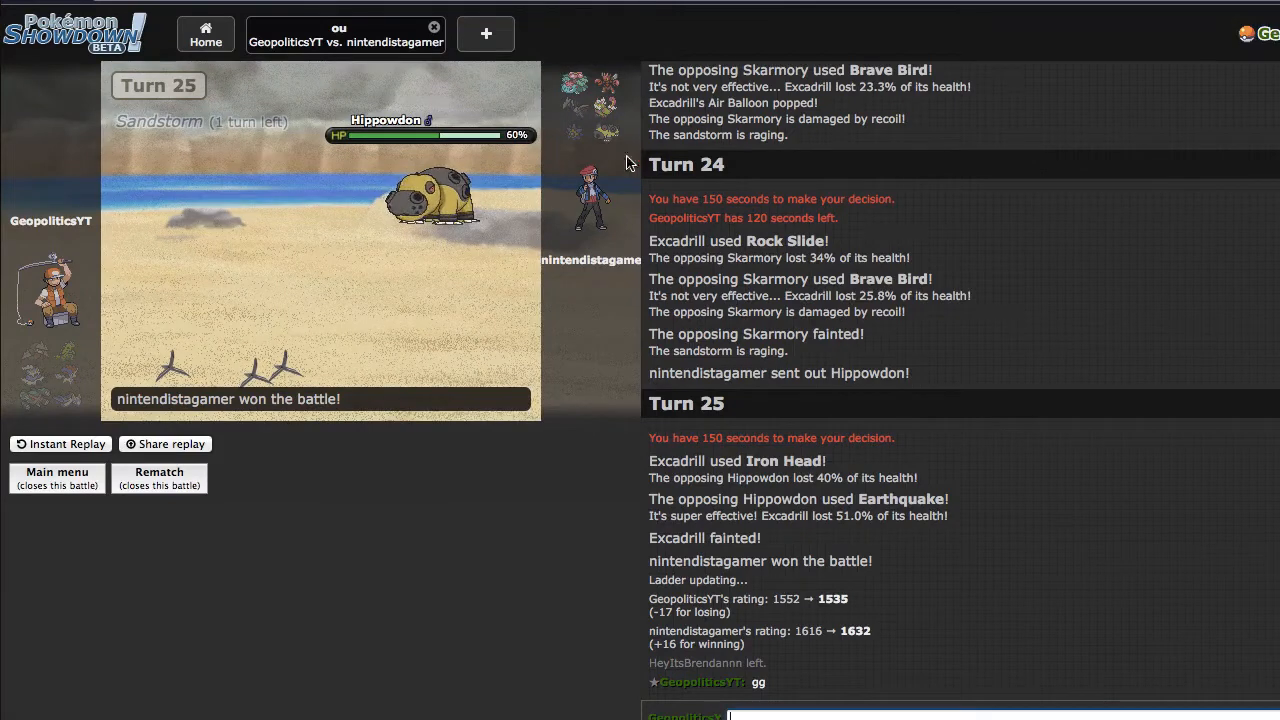
pyautogui.moveTo(622, 315)
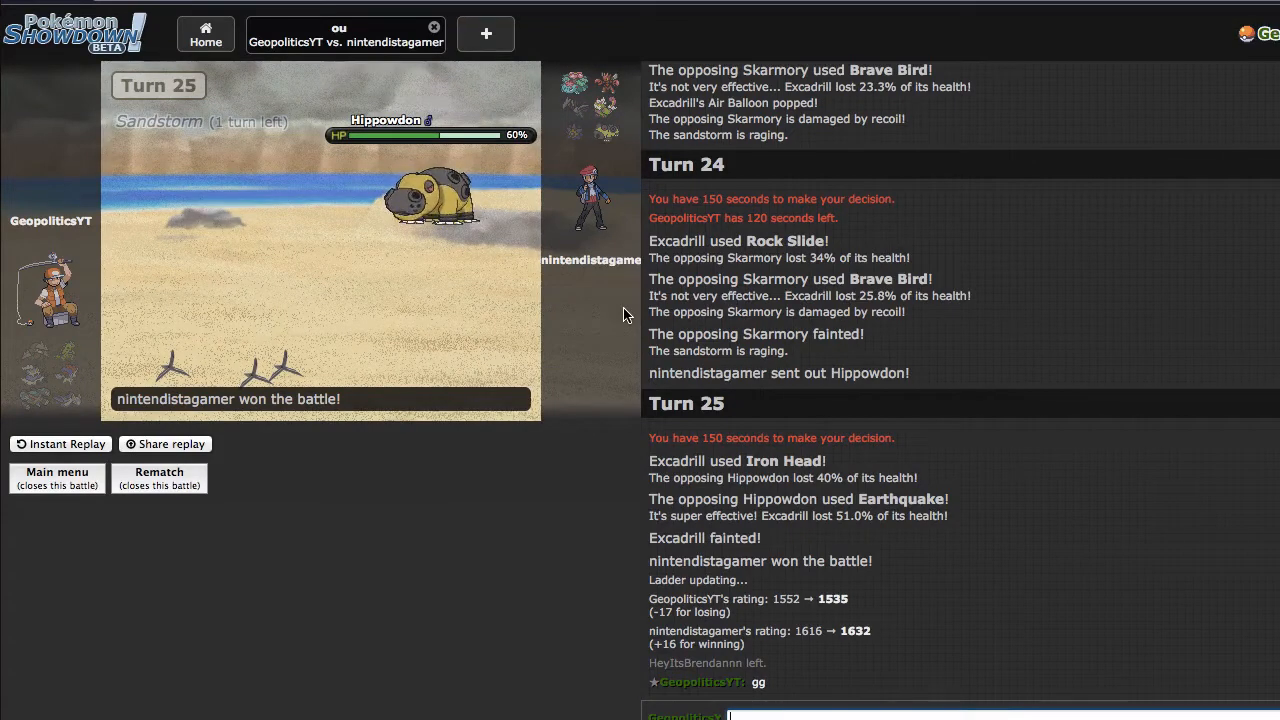